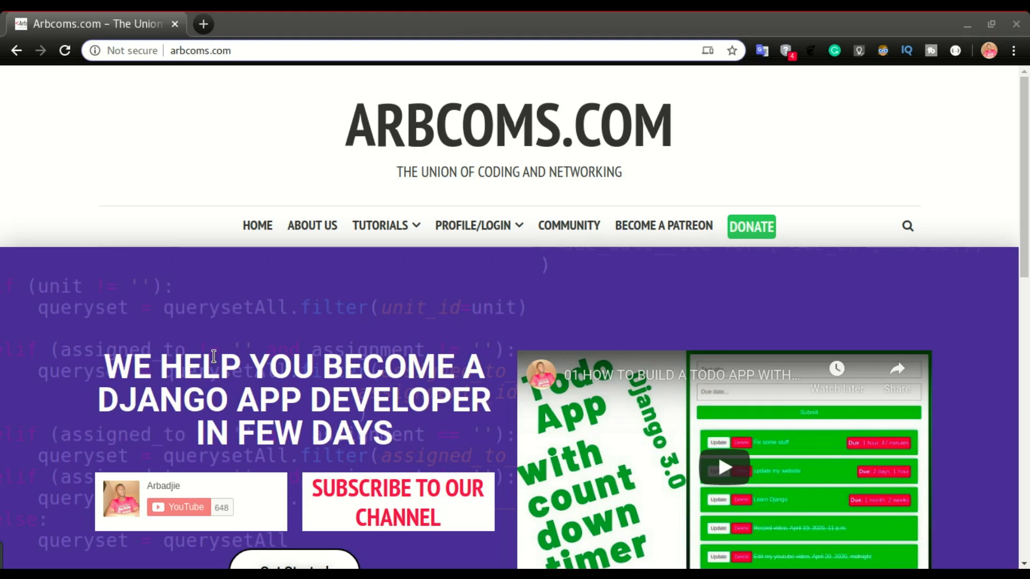
mouse_move(474, 392)
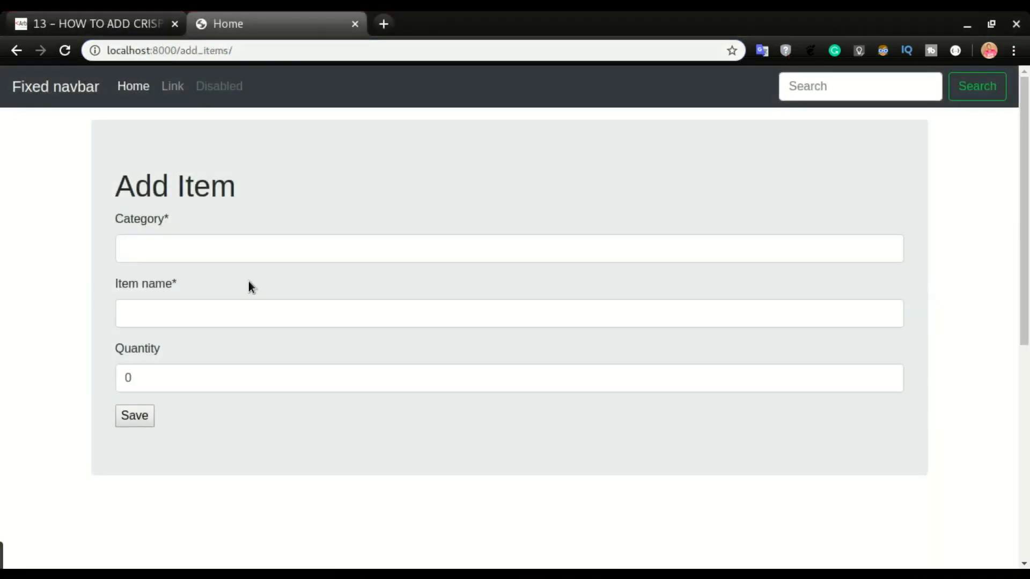
- Load the local Add Item page at localhost:8000/add_items/ in the localhost tab
click(134, 415)
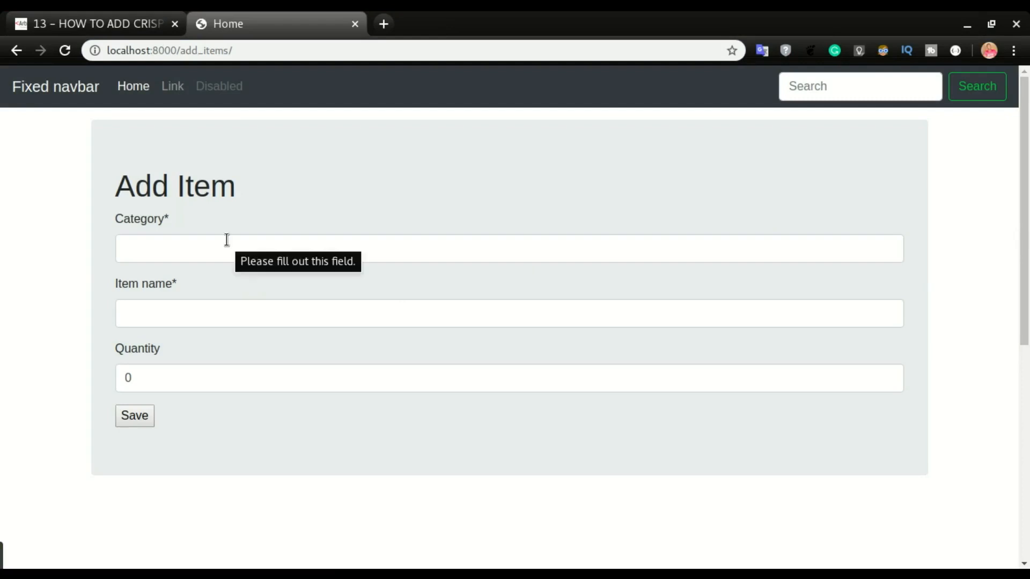
mouse_move(268, 290)
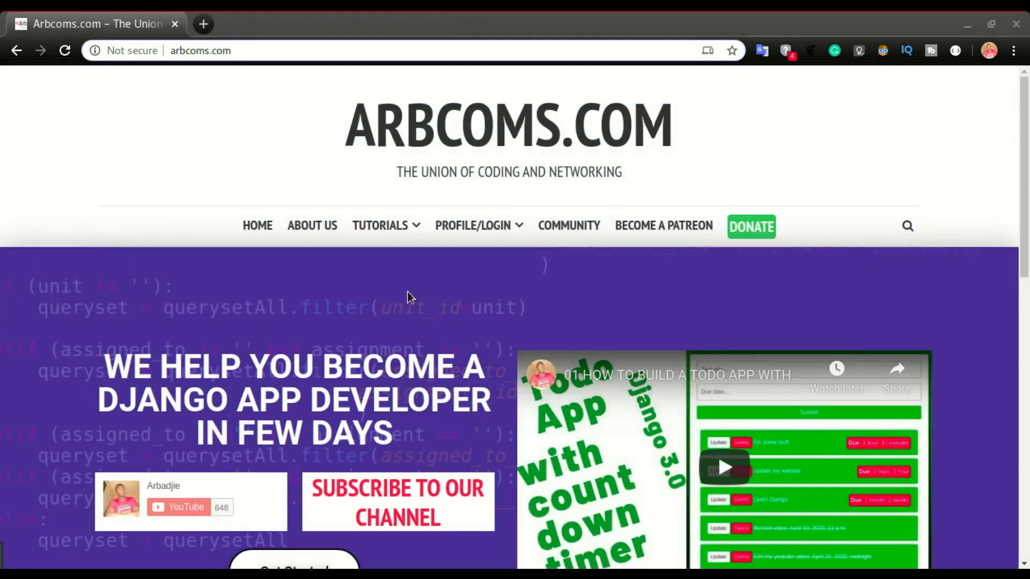
click(203, 24)
text(localhost:8000)
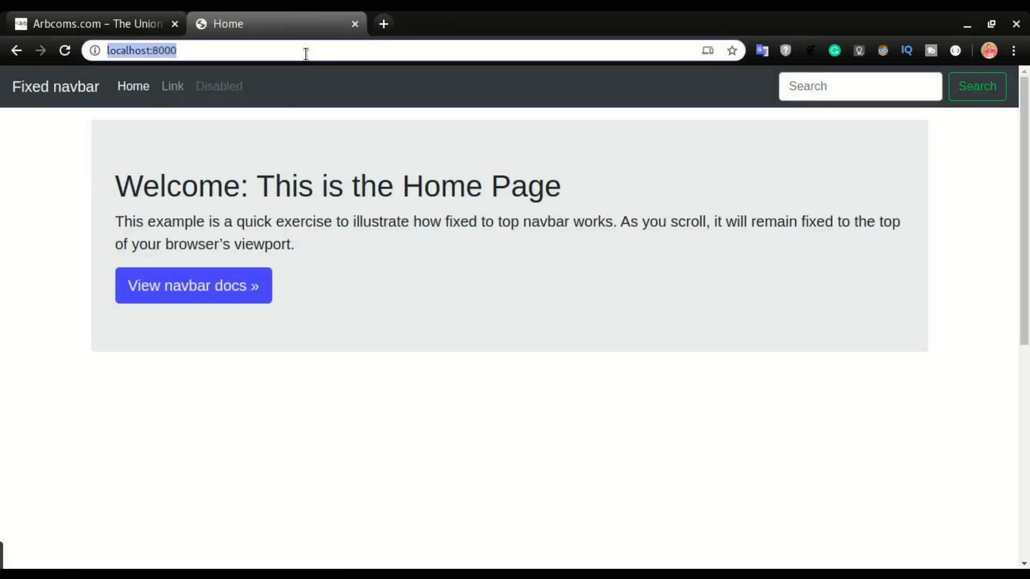
text(/aad)
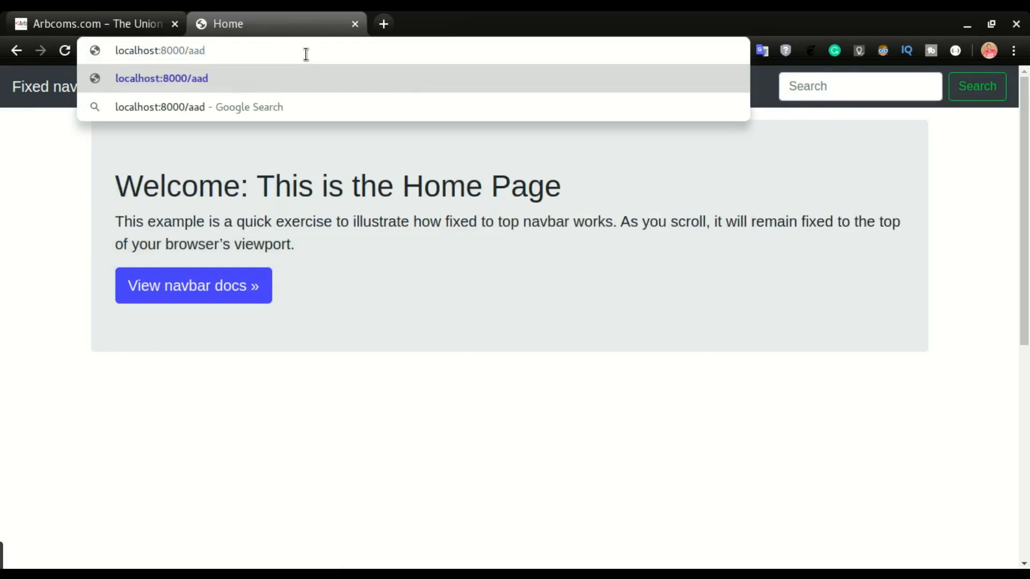
text(d_items/)
key(Enter)
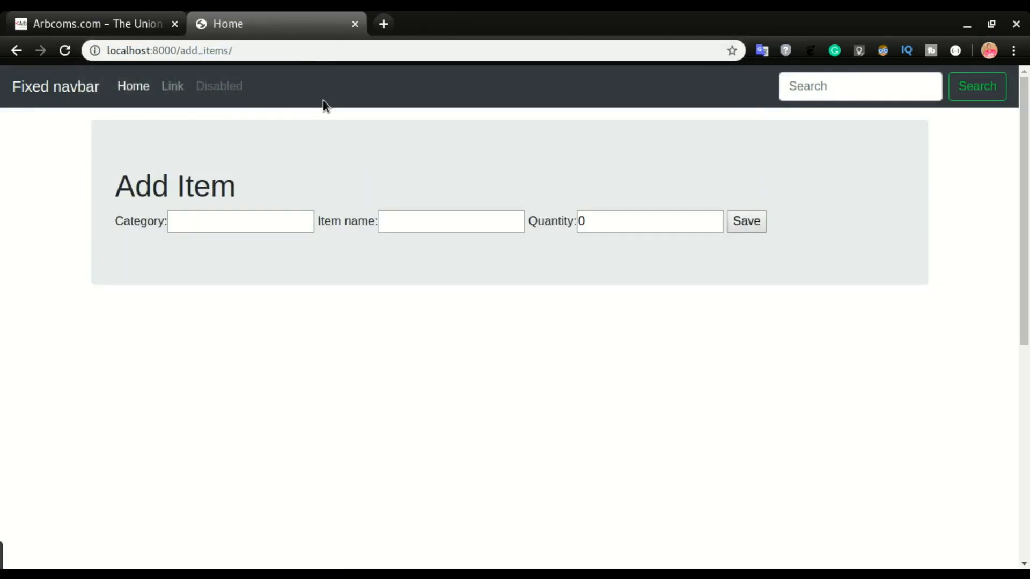
mouse_move(339, 146)
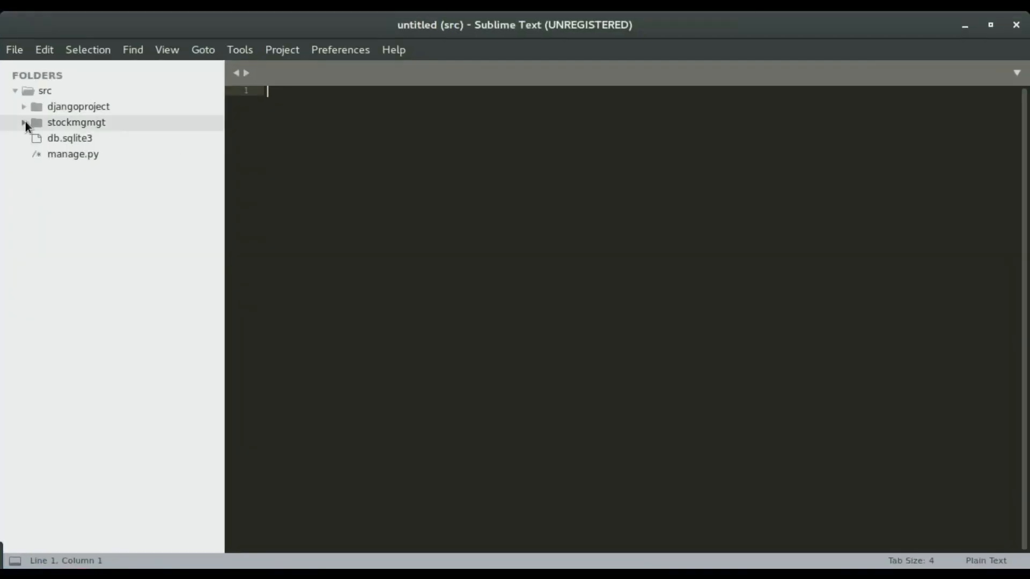
- Change {{form}} to {{form.as_p}} in add_items.html so each field sits on its own line
click(23, 122)
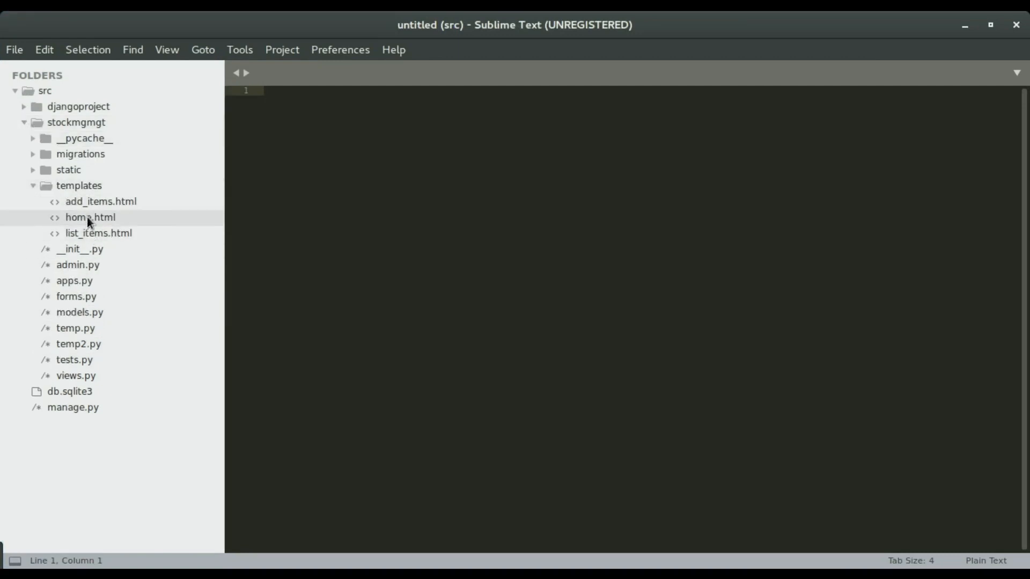
key(super)
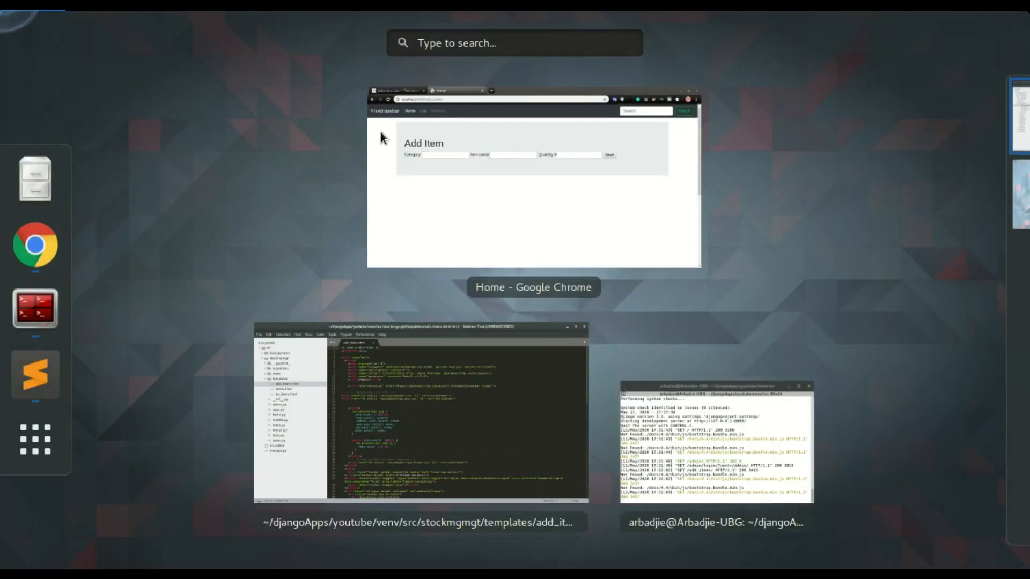
click(533, 180)
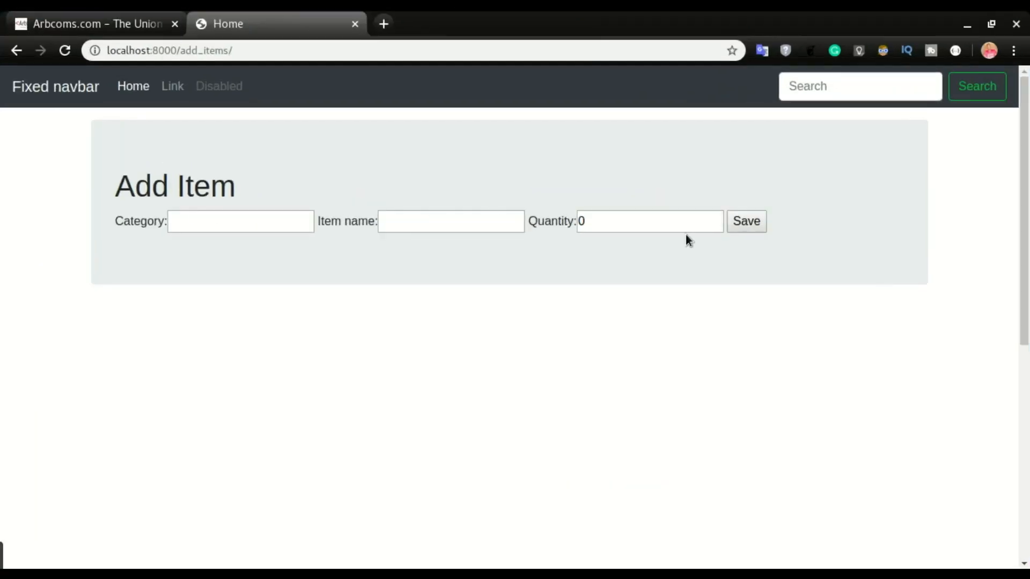
mouse_move(476, 266)
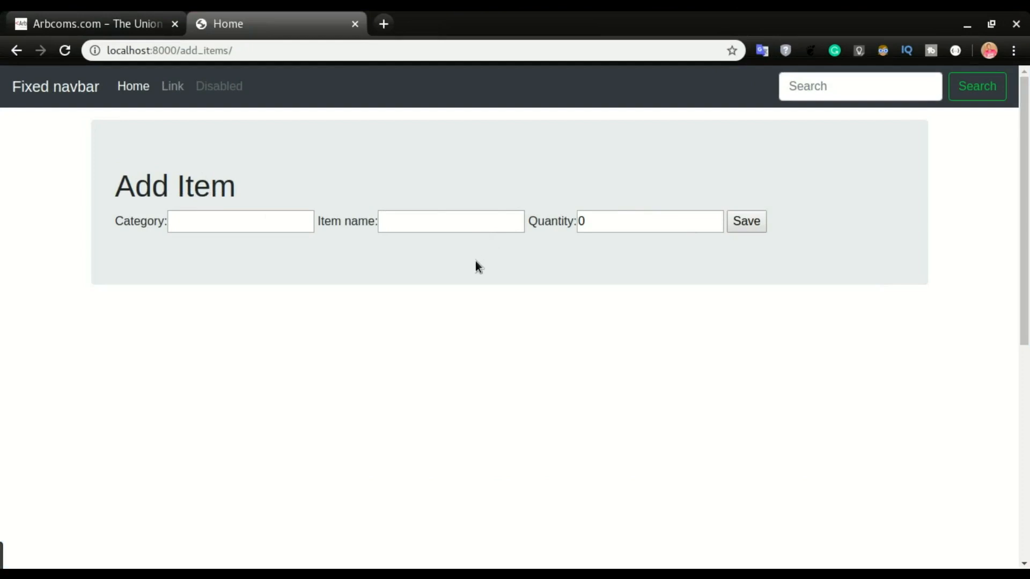
mouse_move(223, 266)
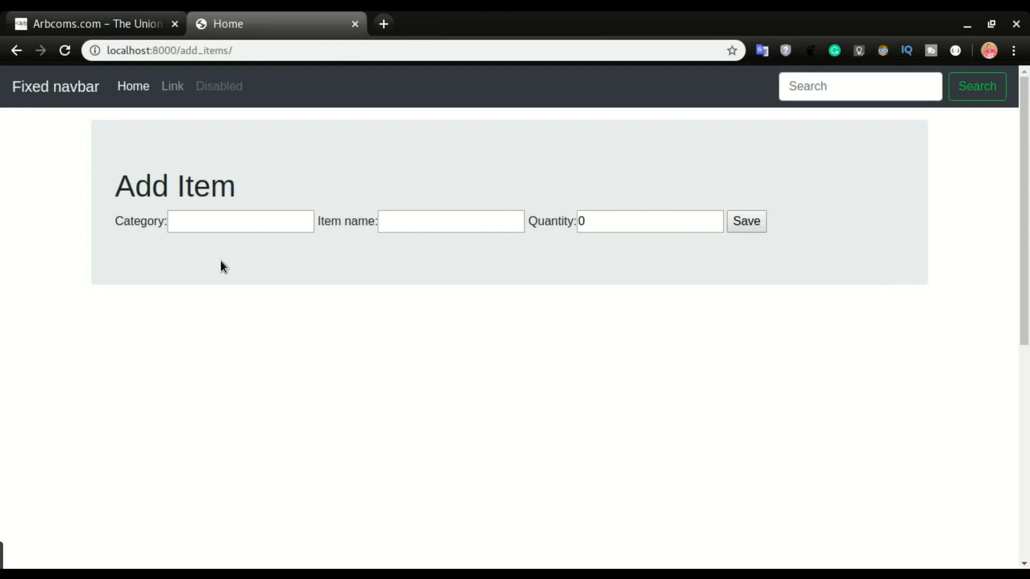
mouse_move(248, 377)
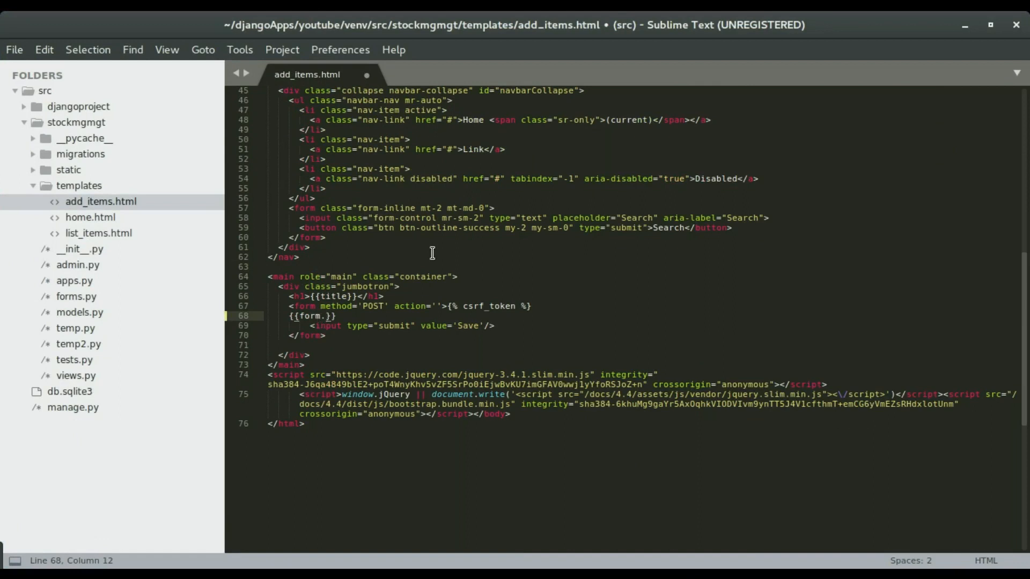
text(as_)
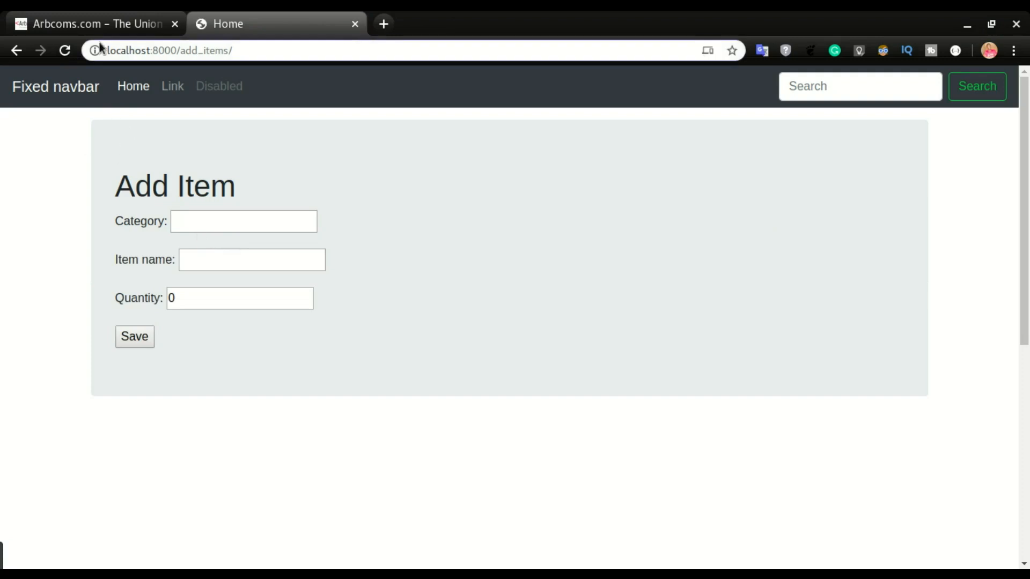
- Reach the '13 – How to Add Crispy Forms to Django' article and its install steps
click(95, 24)
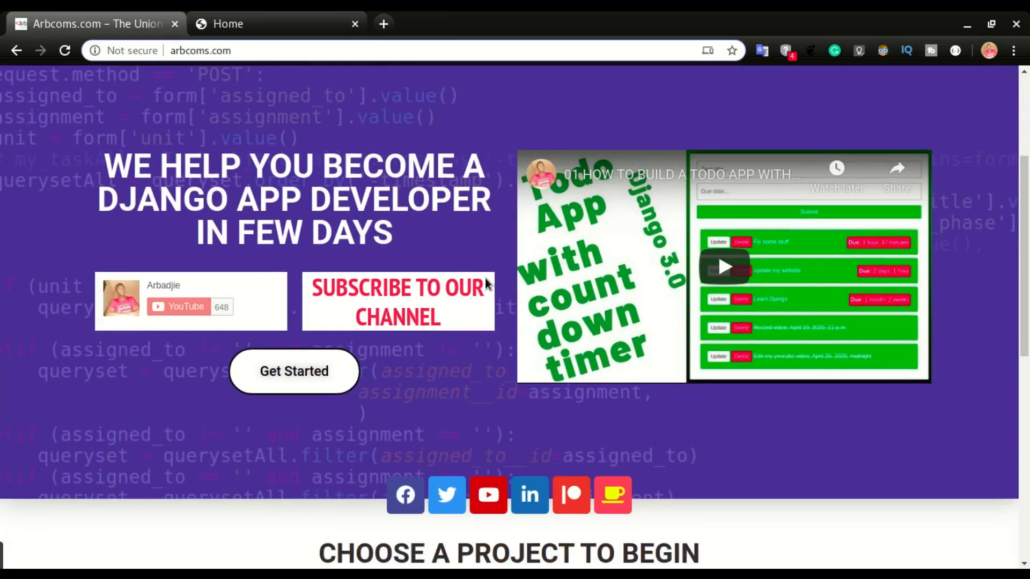
scroll(down, 3)
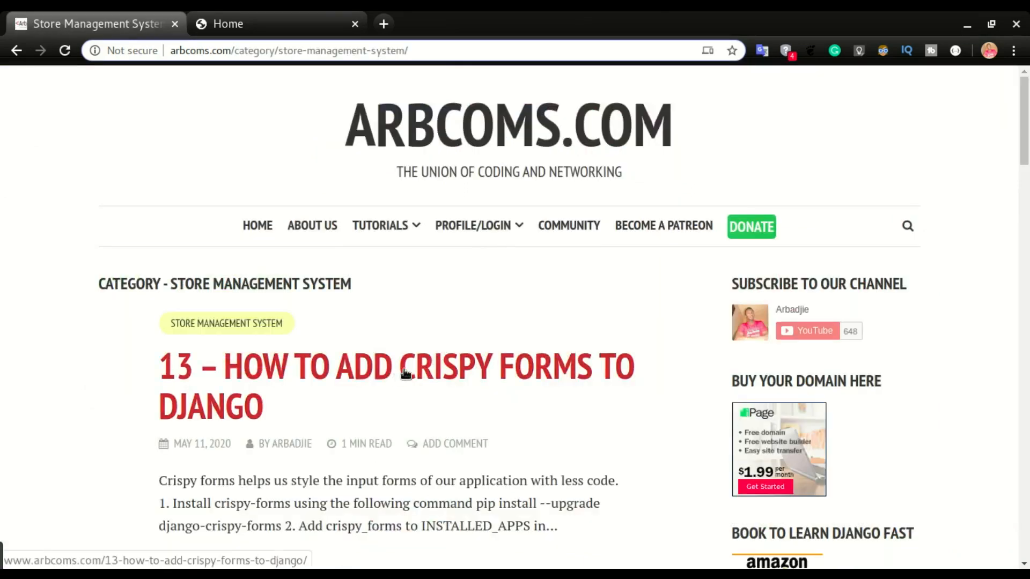
click(396, 366)
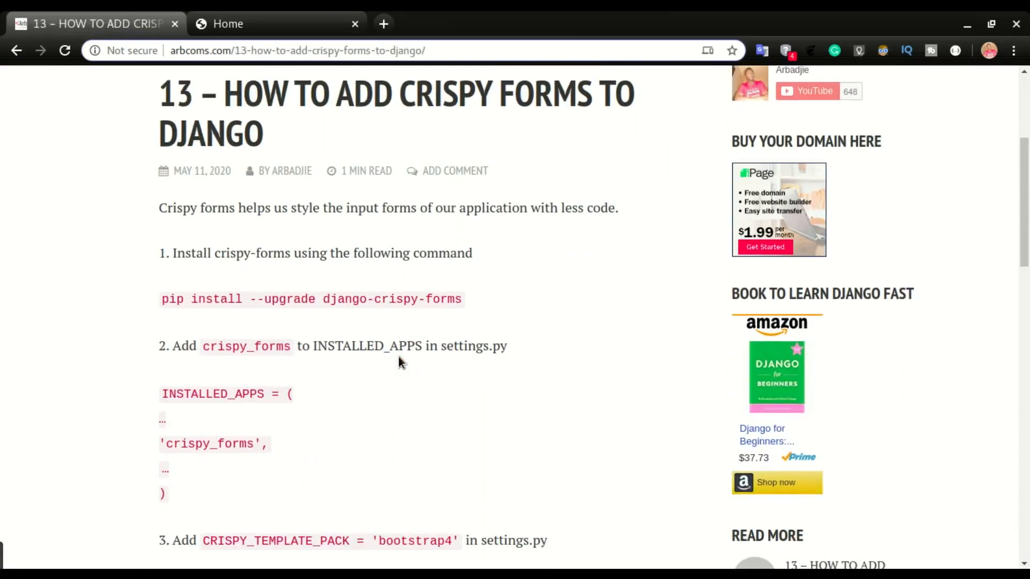
scroll(down, 3)
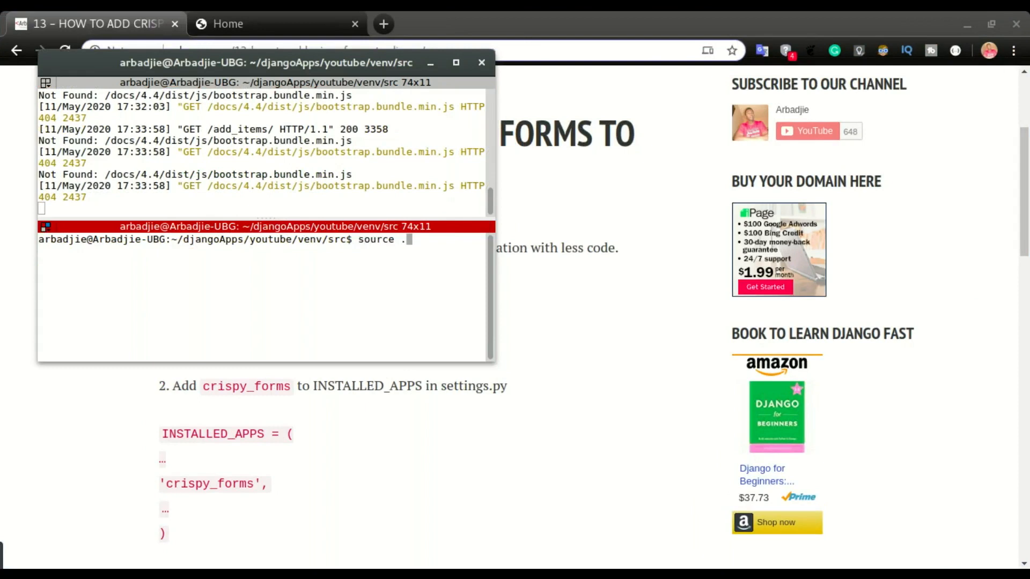
- Activate the virtual environment and run pip install --upgrade django-crispy-forms
text(./bin/activate)
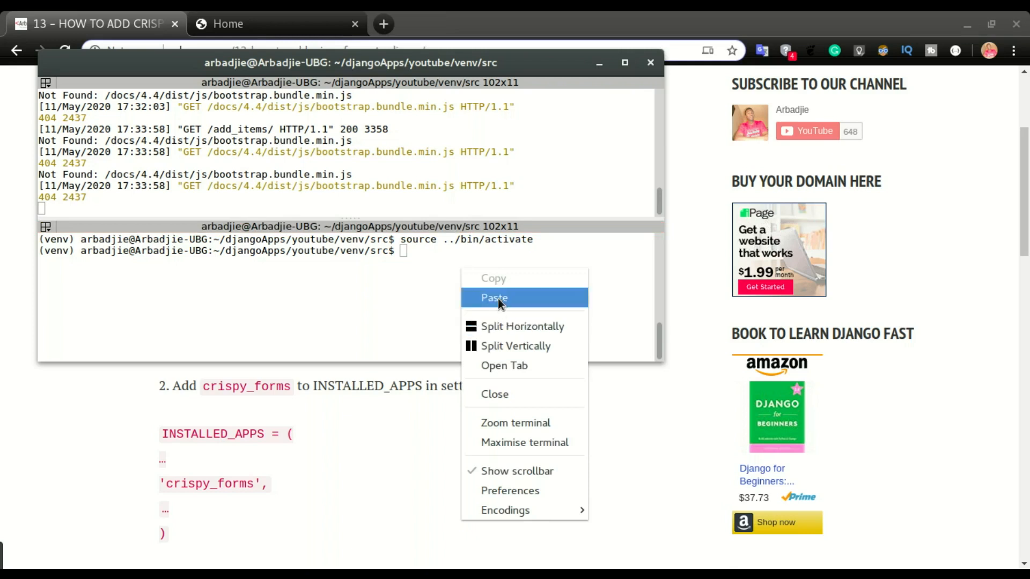
click(494, 297)
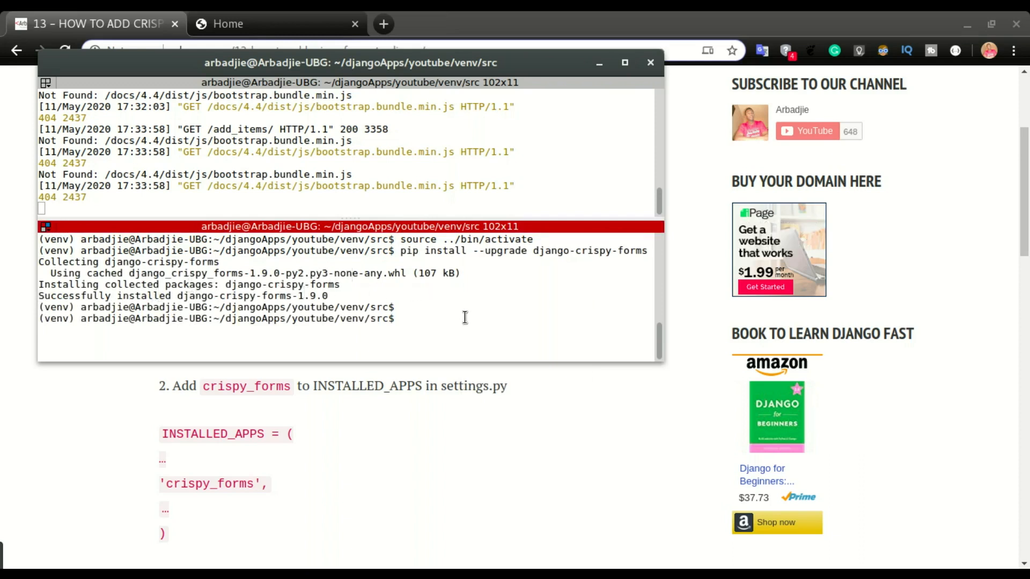
mouse_move(428, 324)
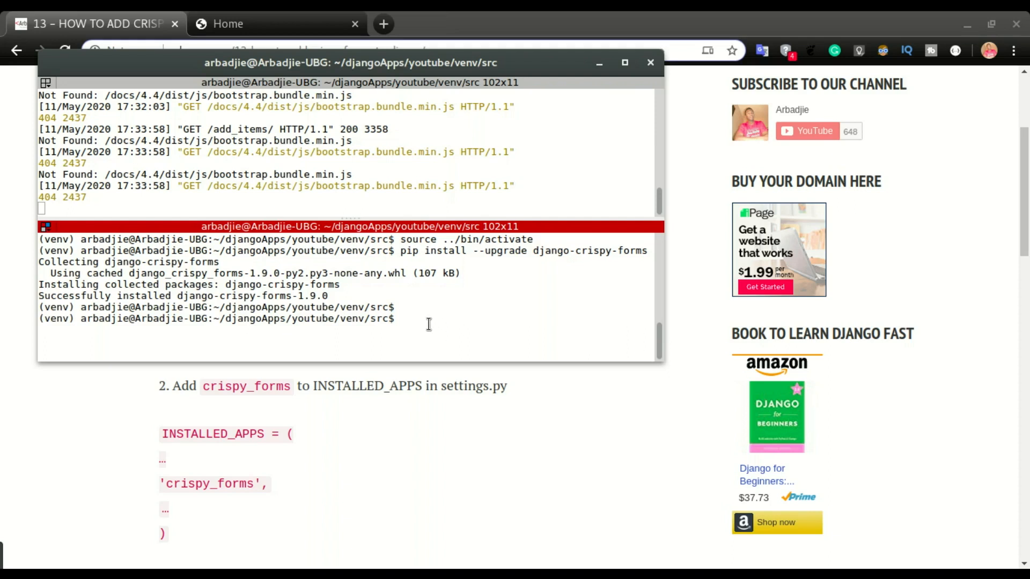
mouse_move(111, 504)
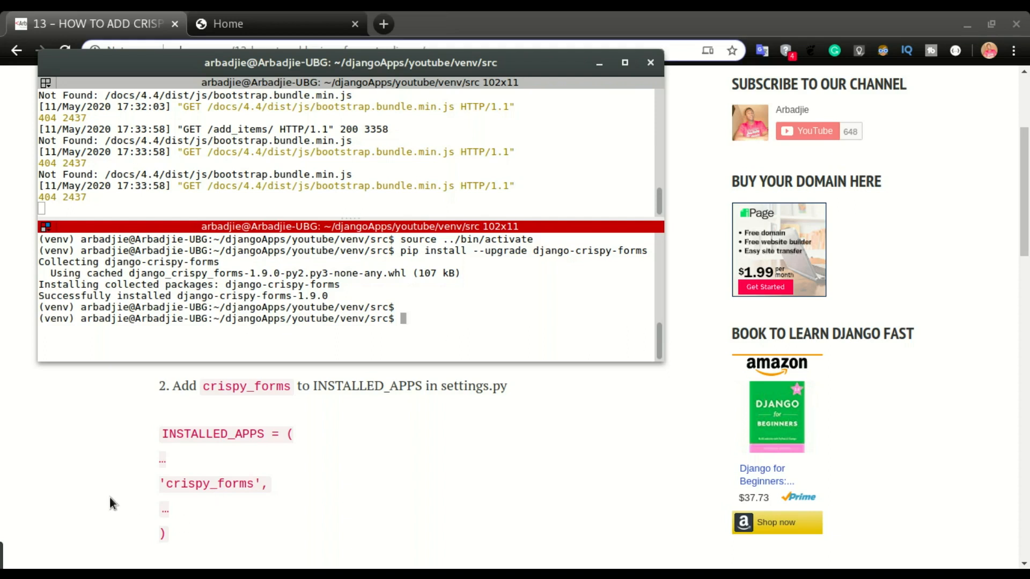
- Add 'crispy_forms', to INSTALLED_APPS in the project's settings.py
click(649, 62)
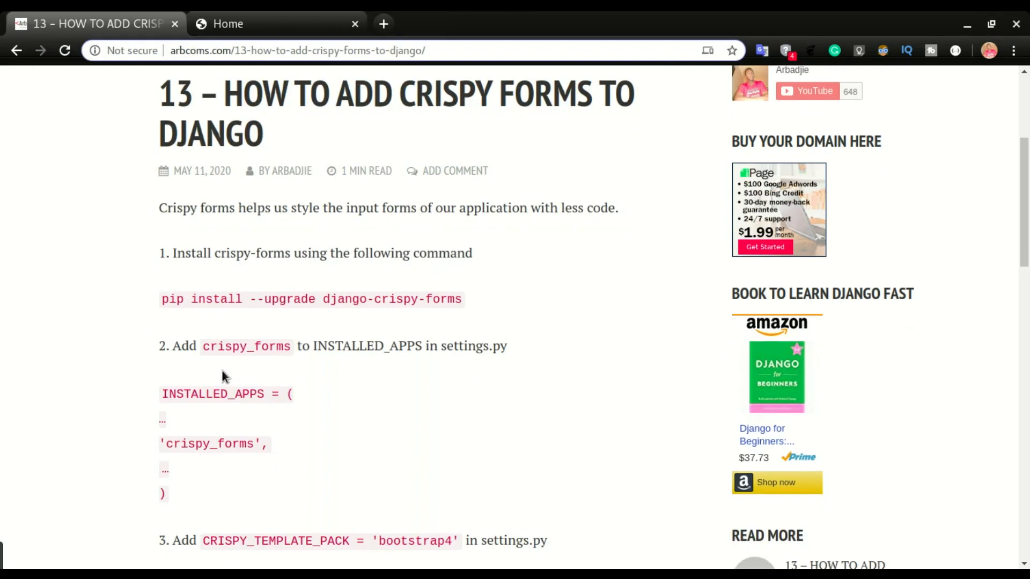
drag(159, 346, 246, 346)
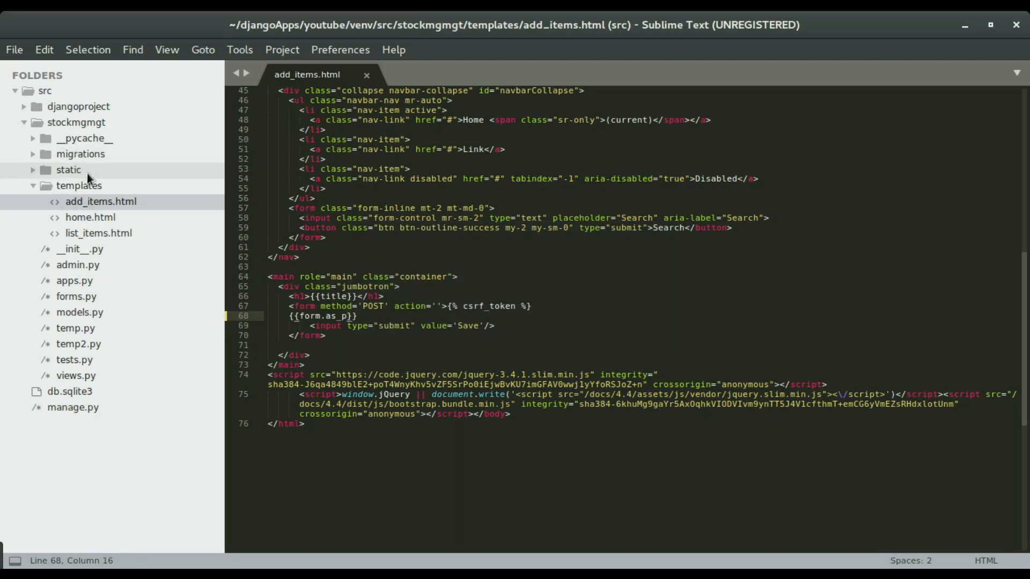
click(26, 106)
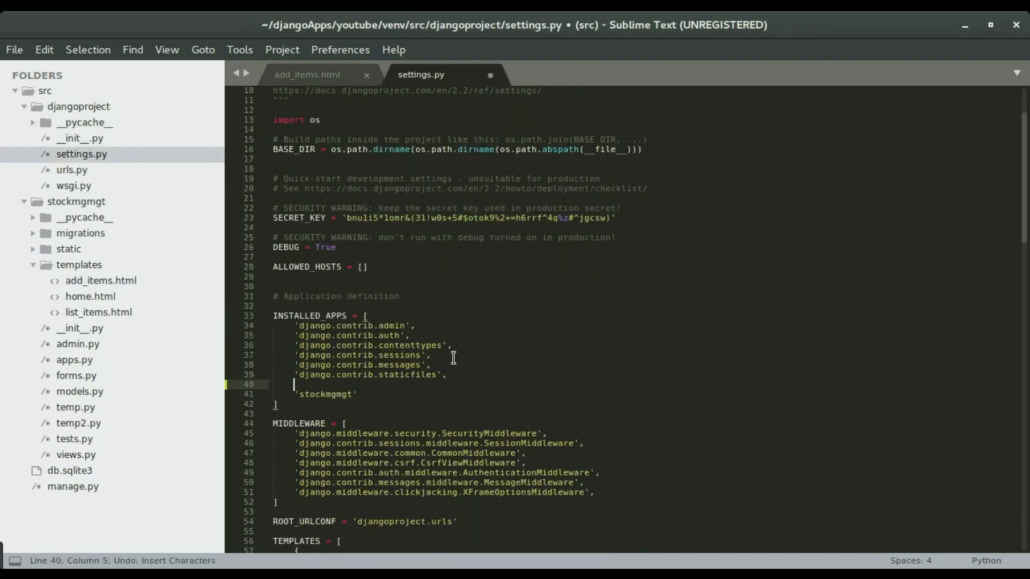
text('crispy_forms',)
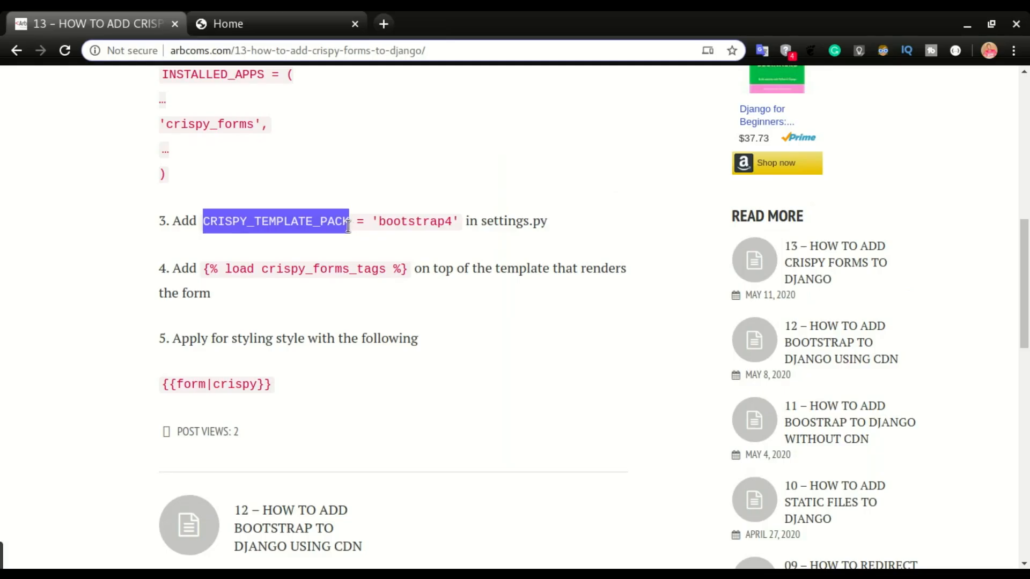
- End settings.py with CRISPY_TEMPLATE_PACK = 'bootstrap4' and save it
drag(351, 220, 297, 221)
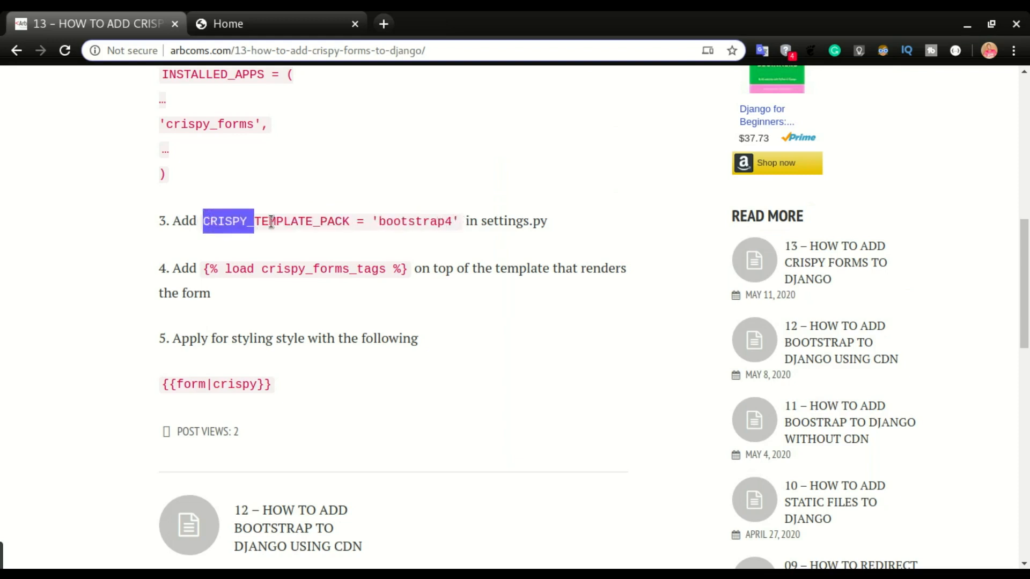
drag(252, 221, 457, 222)
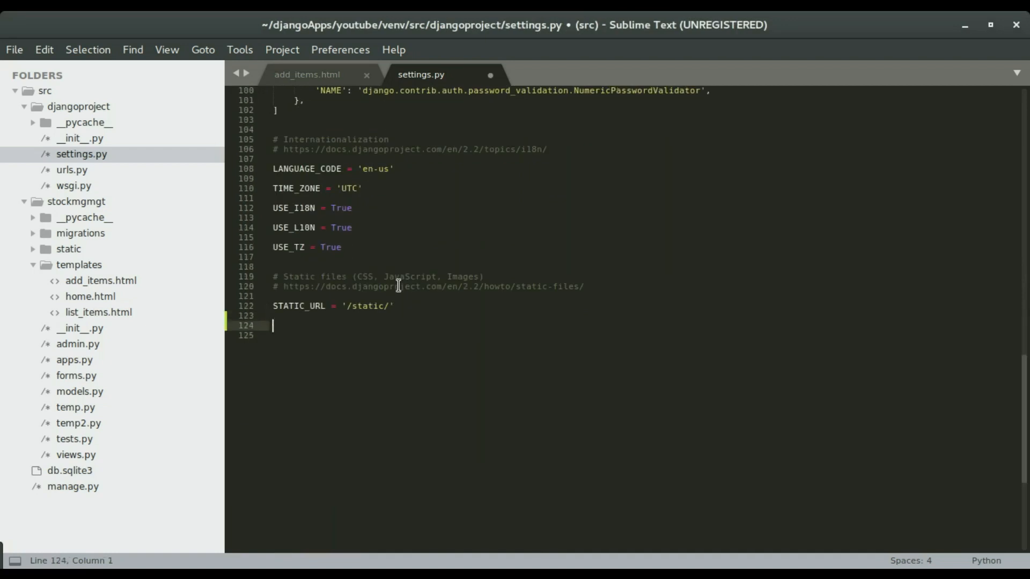
text(CRISPY_TEMPLATE_PACK = 'bootstrap4')
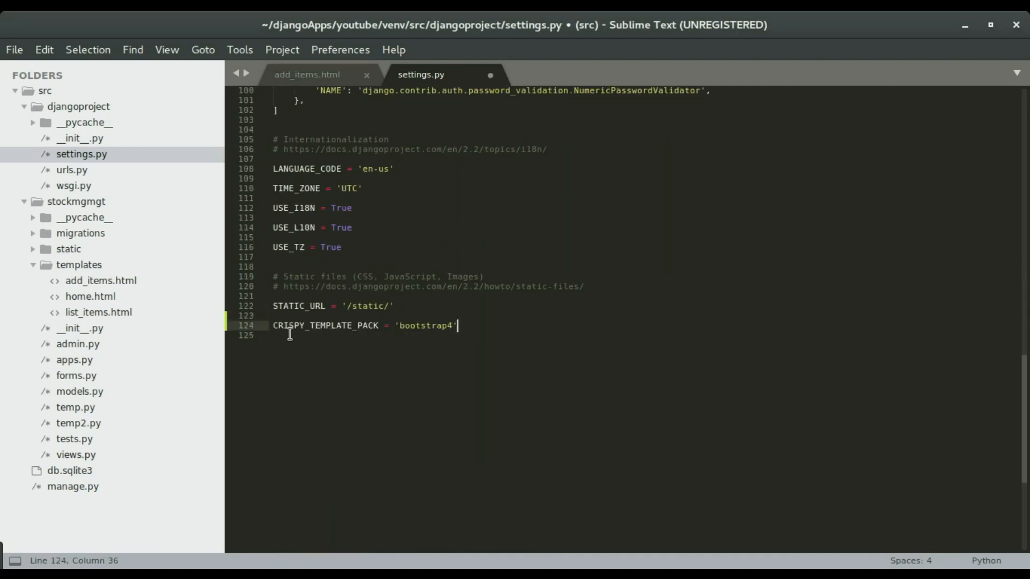
key(ctrl+s)
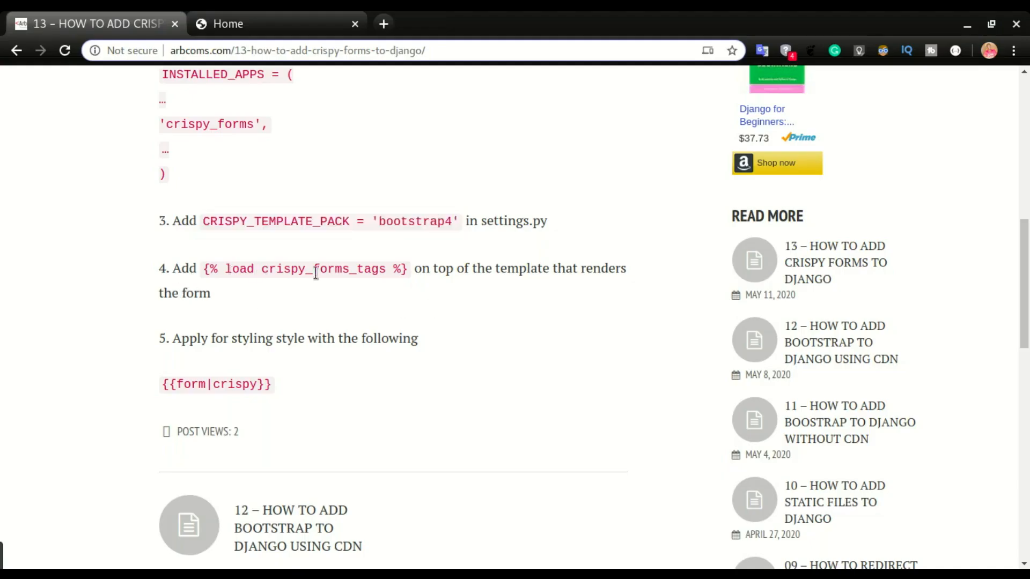
mouse_move(410, 278)
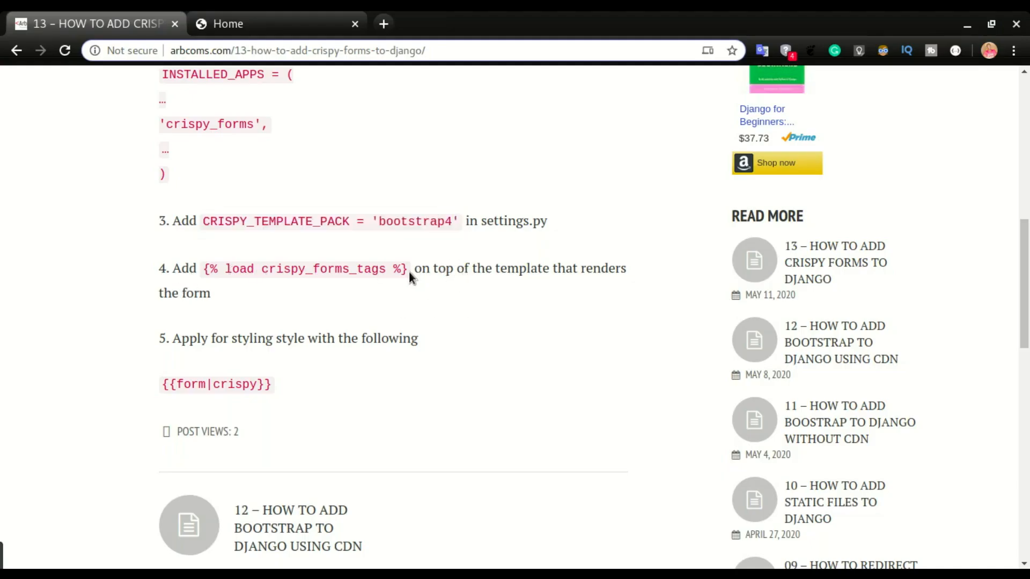
mouse_move(296, 282)
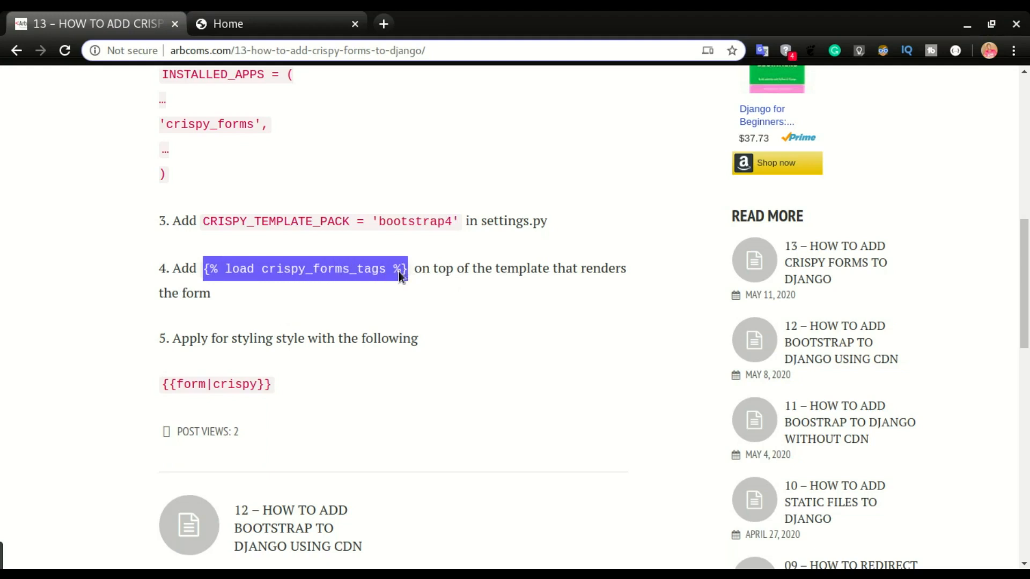
- Copy the {% load crispy_forms_tags %} line from step 4 of the tutorial
key(Super)
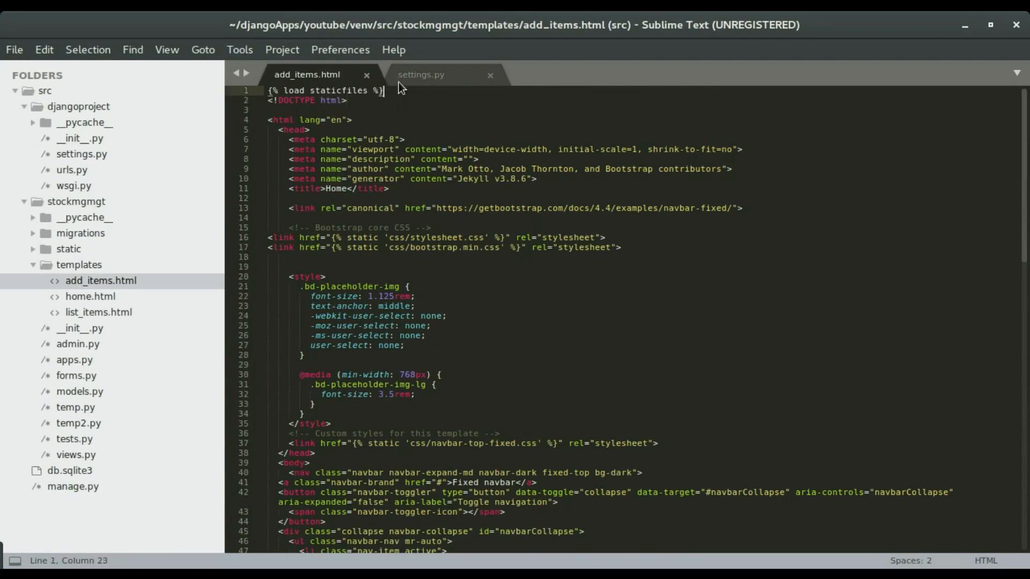
- Load crispy_forms_tags at the top of add_items.html and render {{form|crispy}}, saving
text({% load crispy_forms_tags %})
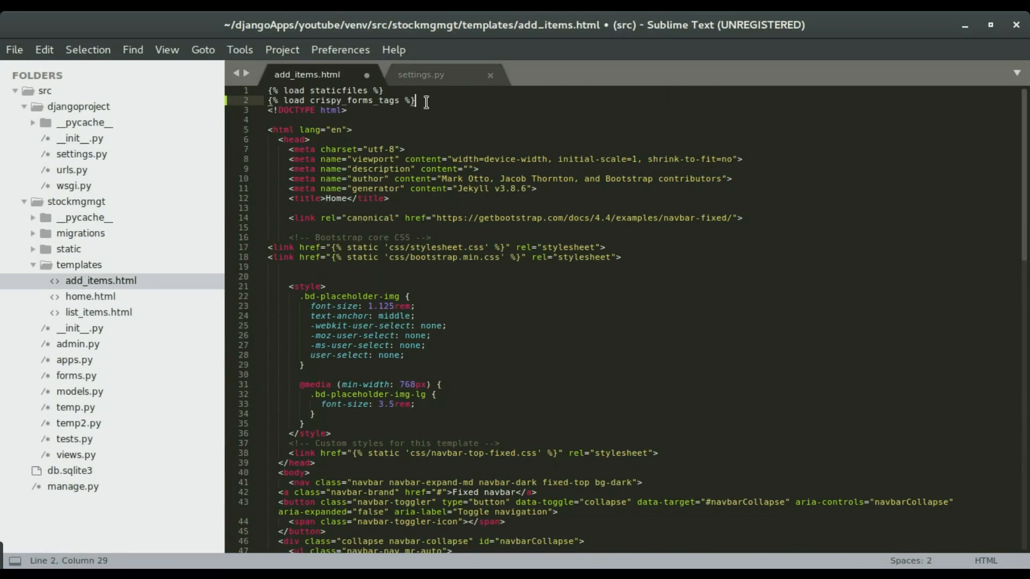
key(ctrl+s)
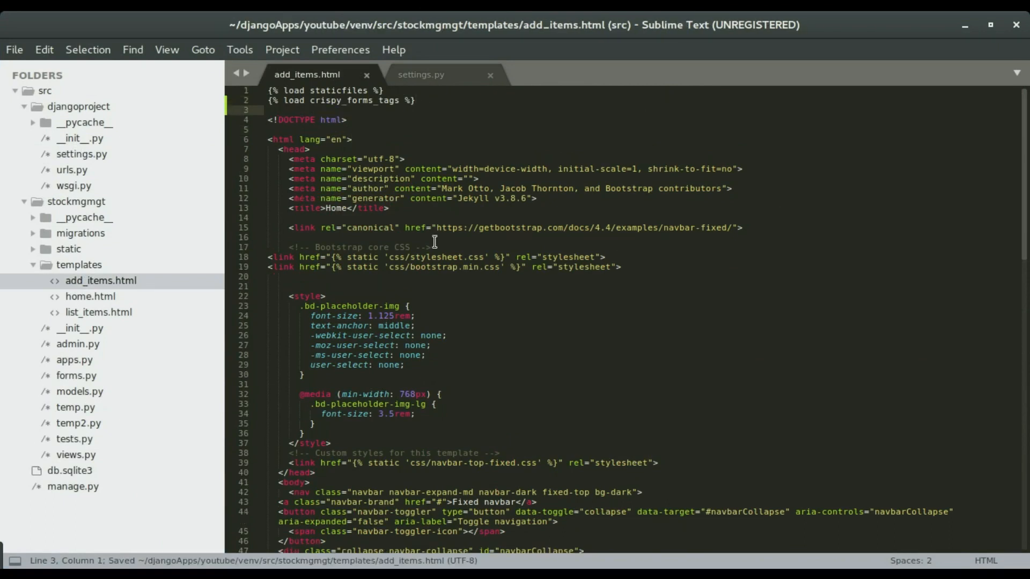
scroll(down, 3)
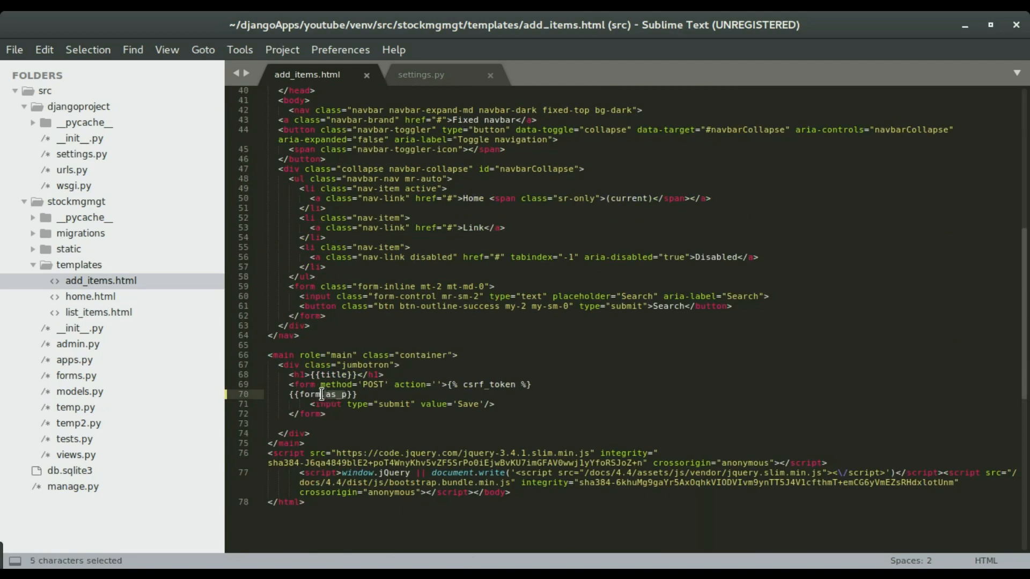
mouse_move(353, 253)
text(|cri)
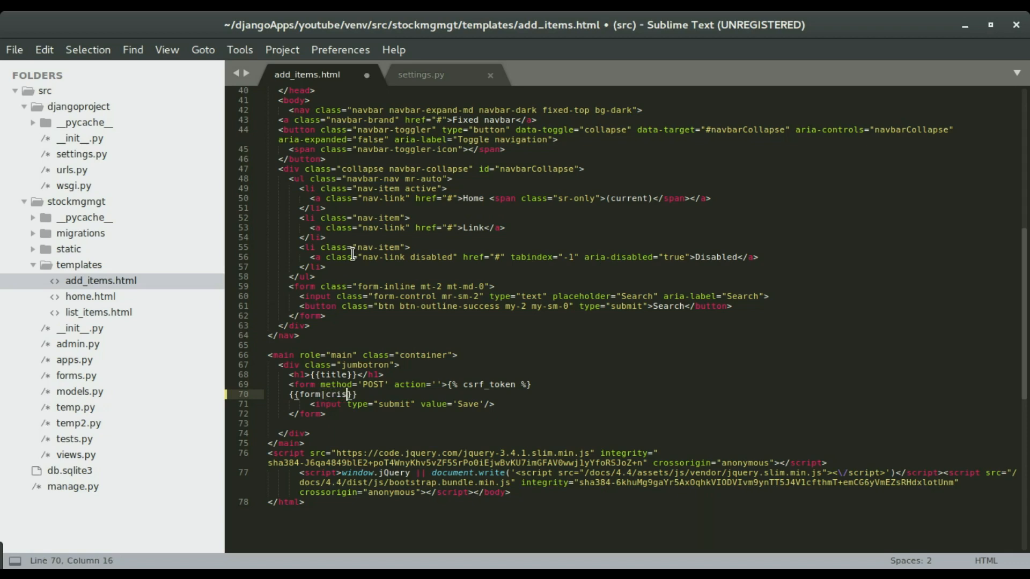
key(Super)
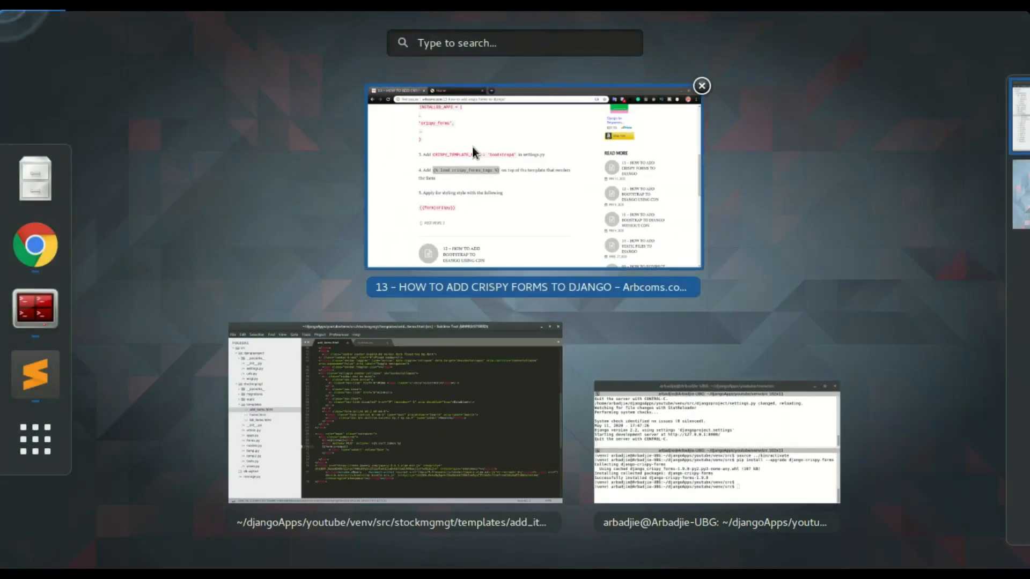
- View the Bootstrap-styled Category, Item name and Quantity fields on the Add Item page
click(533, 184)
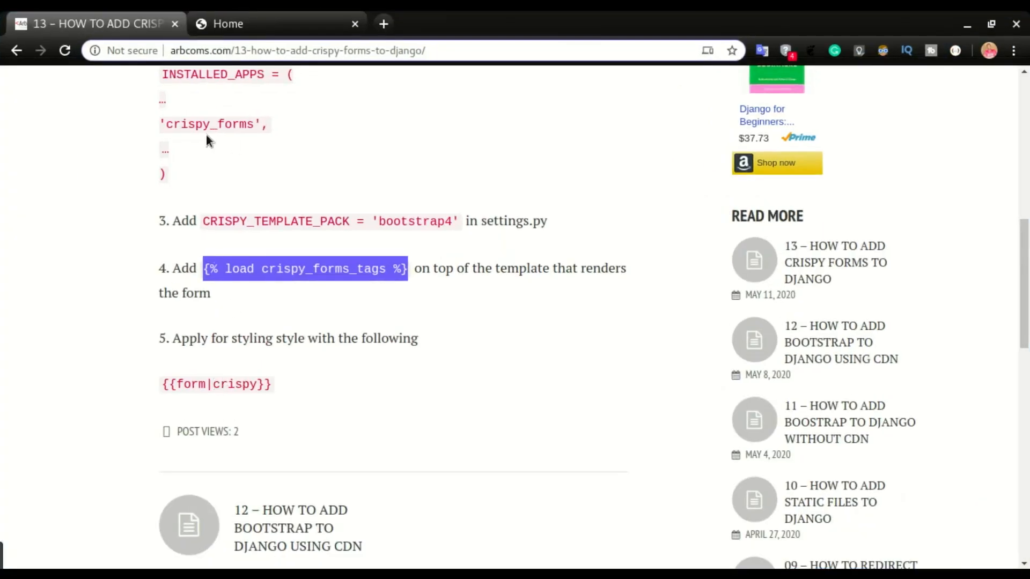
click(276, 24)
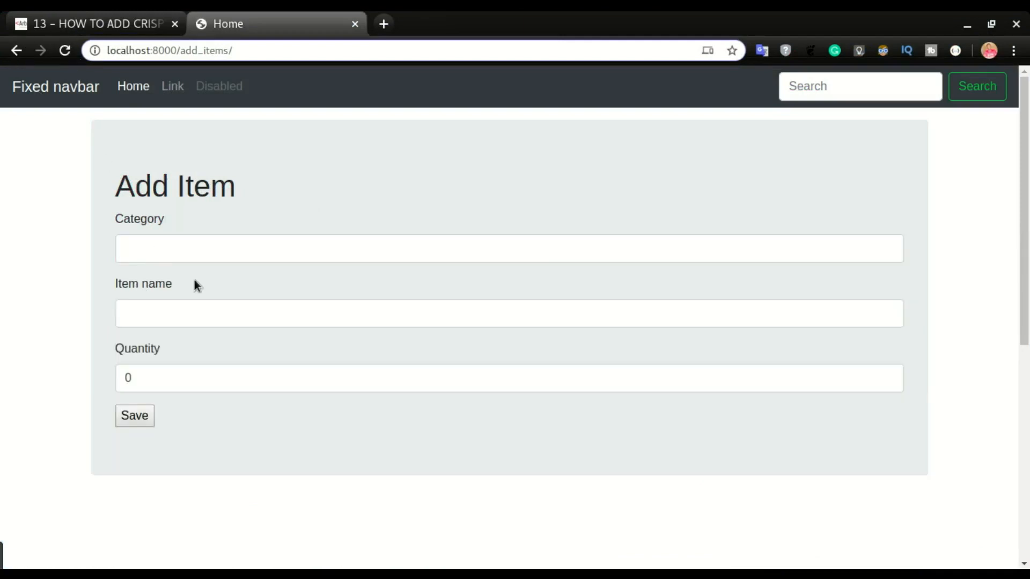
mouse_move(228, 274)
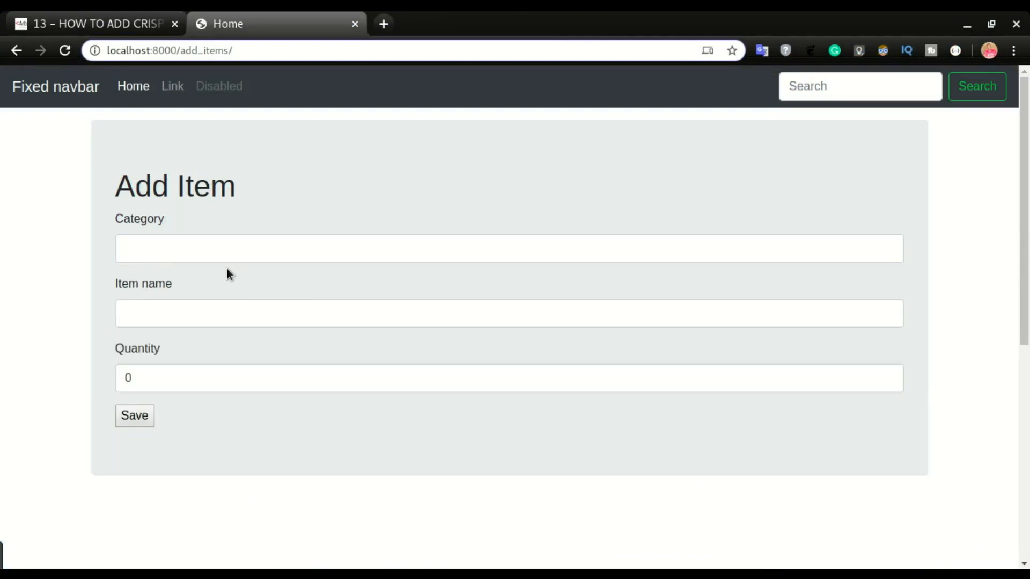
mouse_move(223, 275)
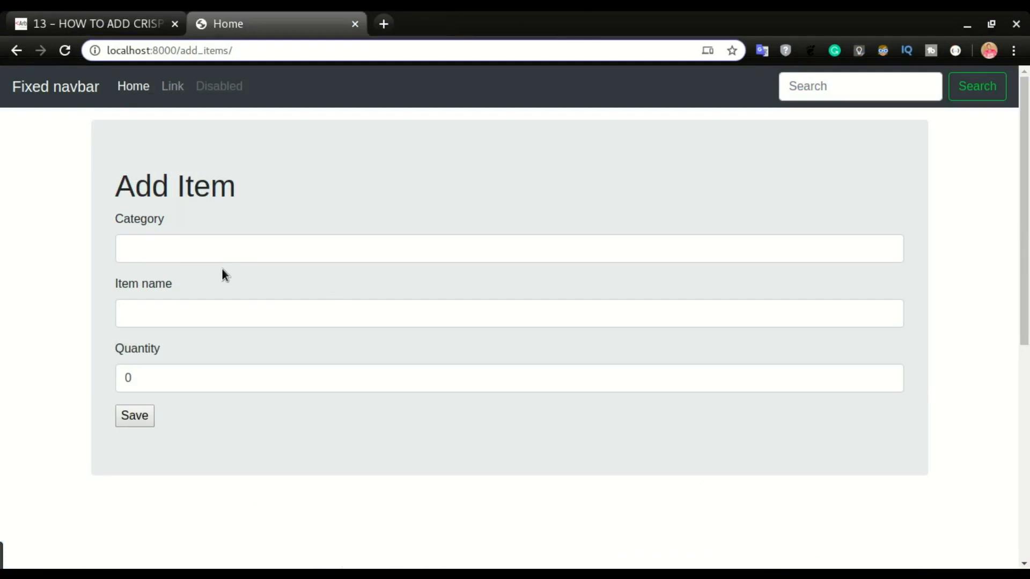
mouse_move(226, 283)
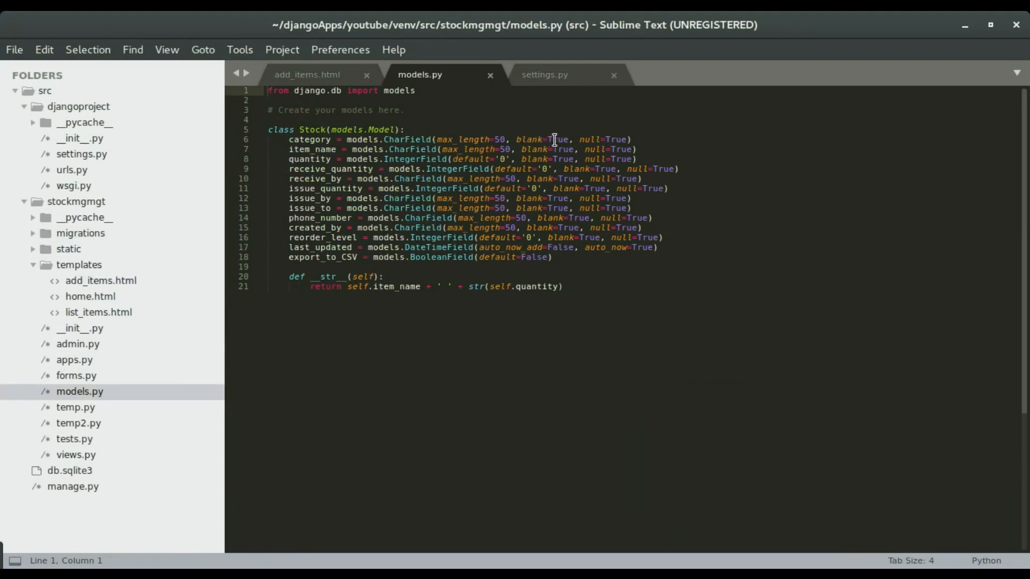
- Make the Stock model's category field required by setting blank=False in models.py
double_click(559, 138)
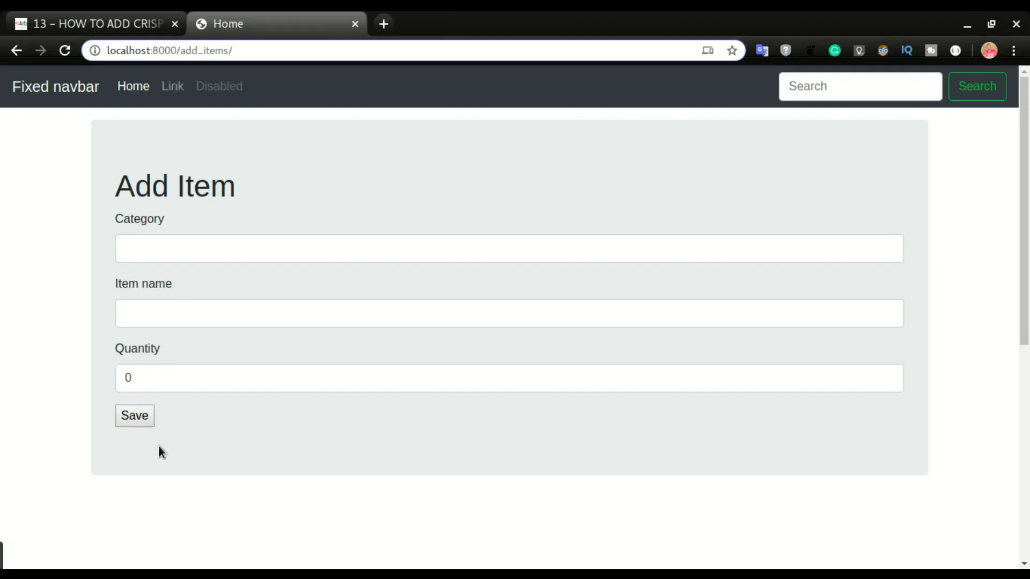
- Submit the empty Add Item form so Category* shows a red 'This field is required.' error
click(134, 415)
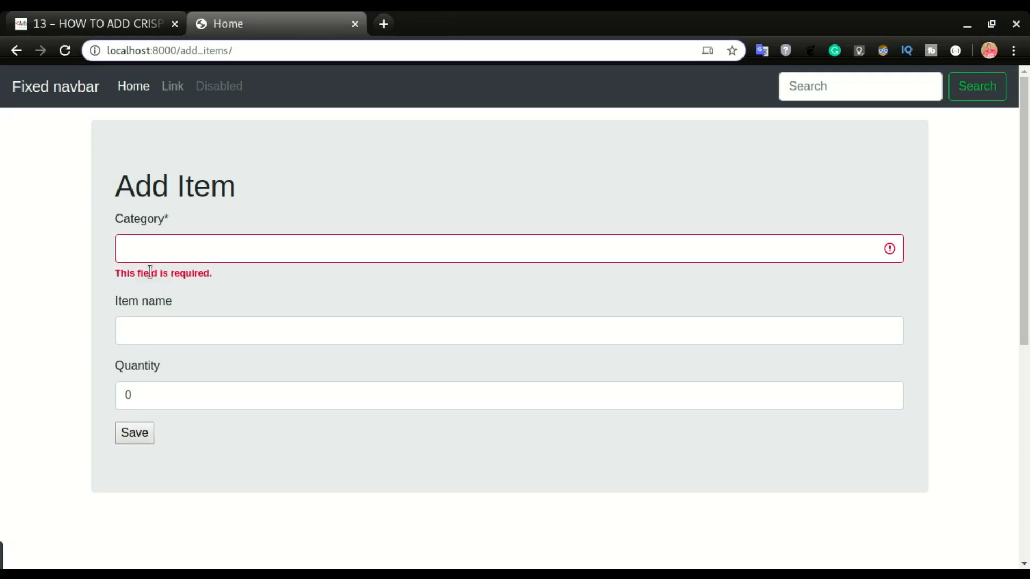
mouse_move(179, 274)
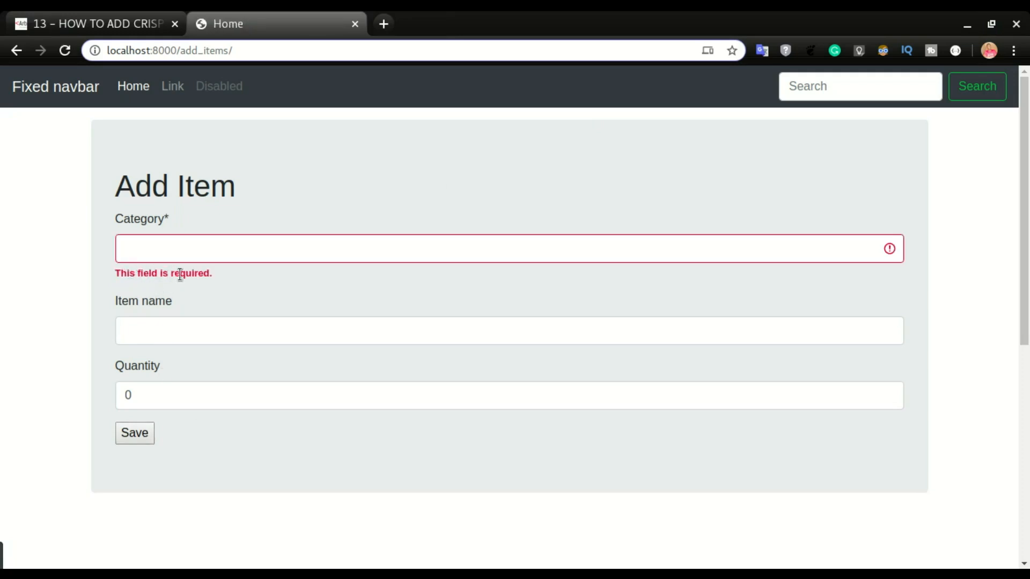
mouse_move(731, 200)
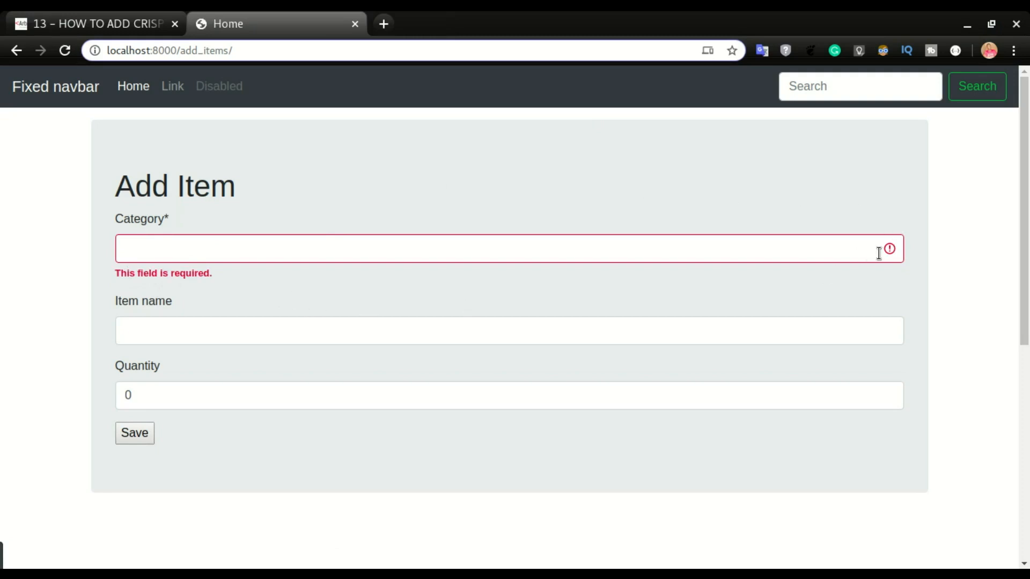
mouse_move(387, 283)
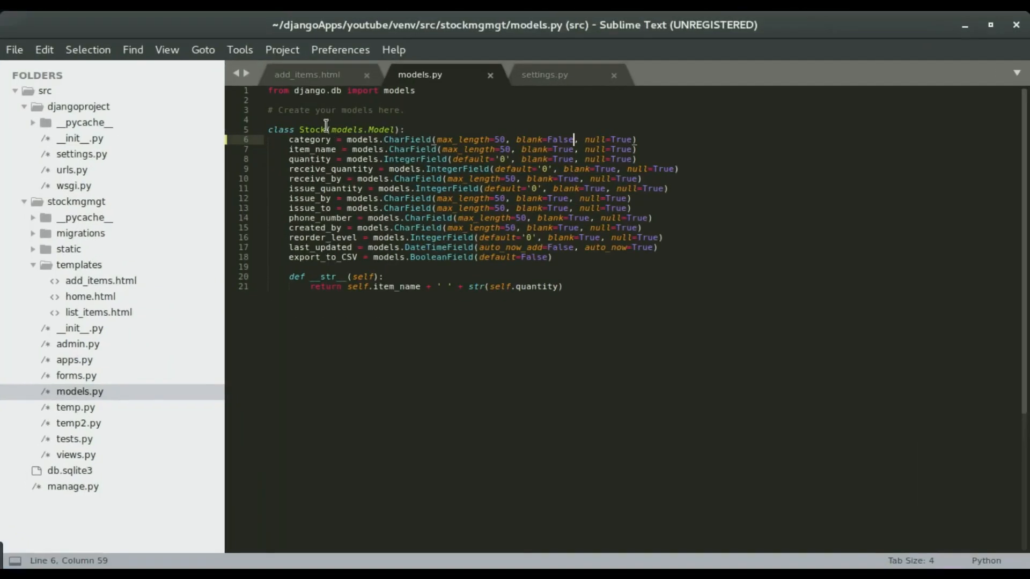
- Revert add_items.html to {{form.as_p}} and reload so the Add Item fields appear unstyled
click(307, 74)
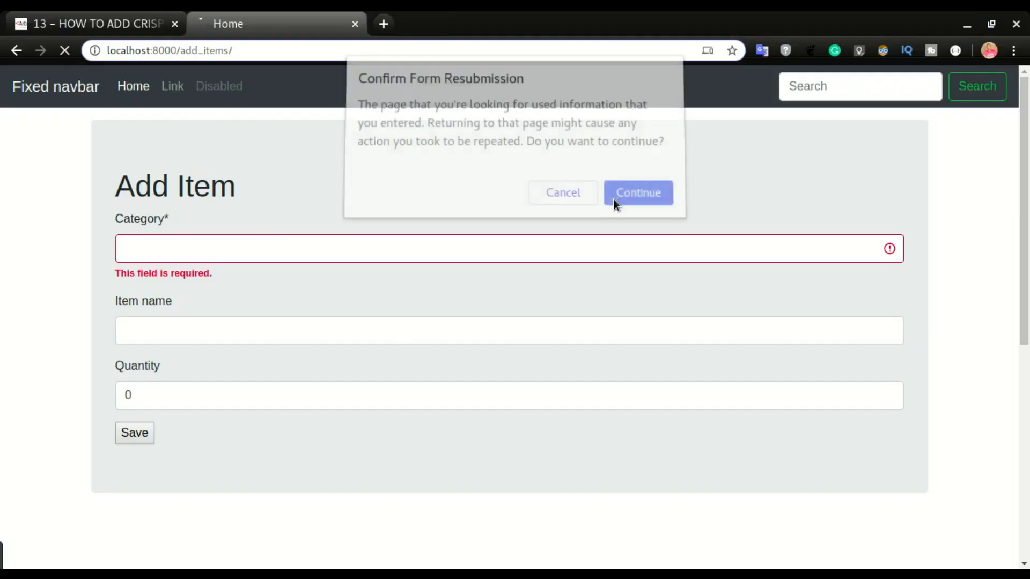
click(637, 193)
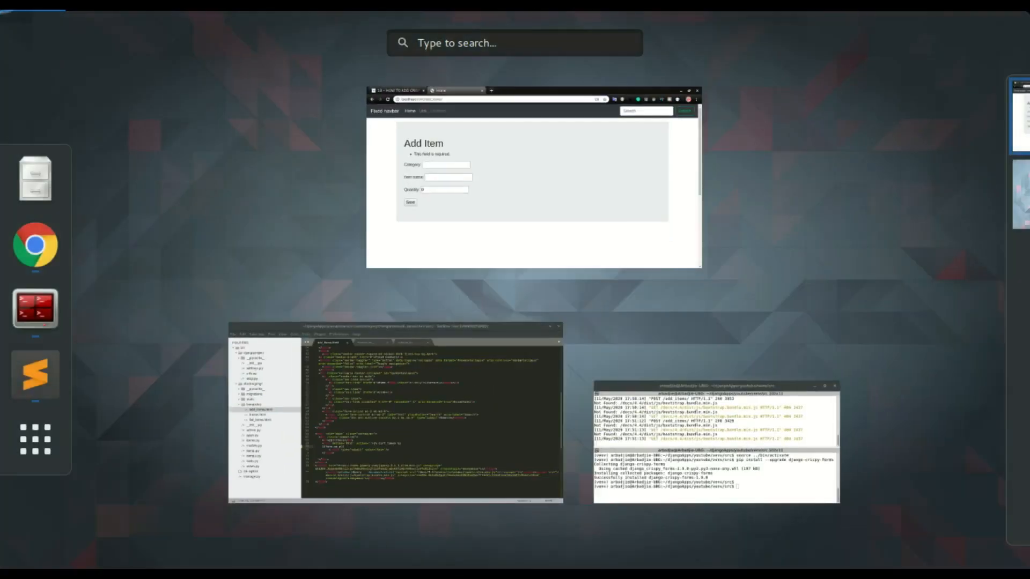
click(35, 374)
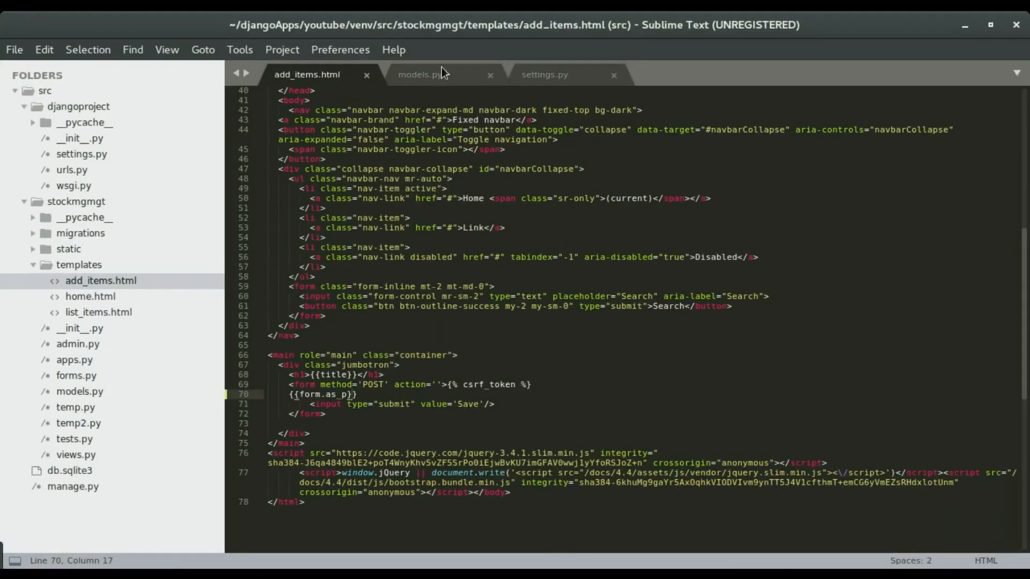
click(420, 74)
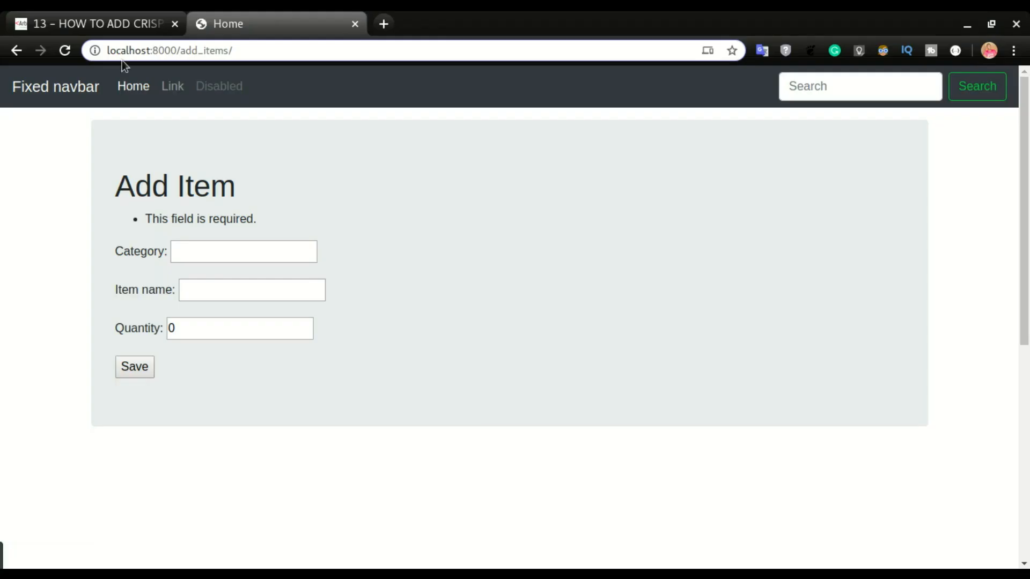
- Reload and resubmit so both Category and Item name list 'This field is required.'
click(63, 50)
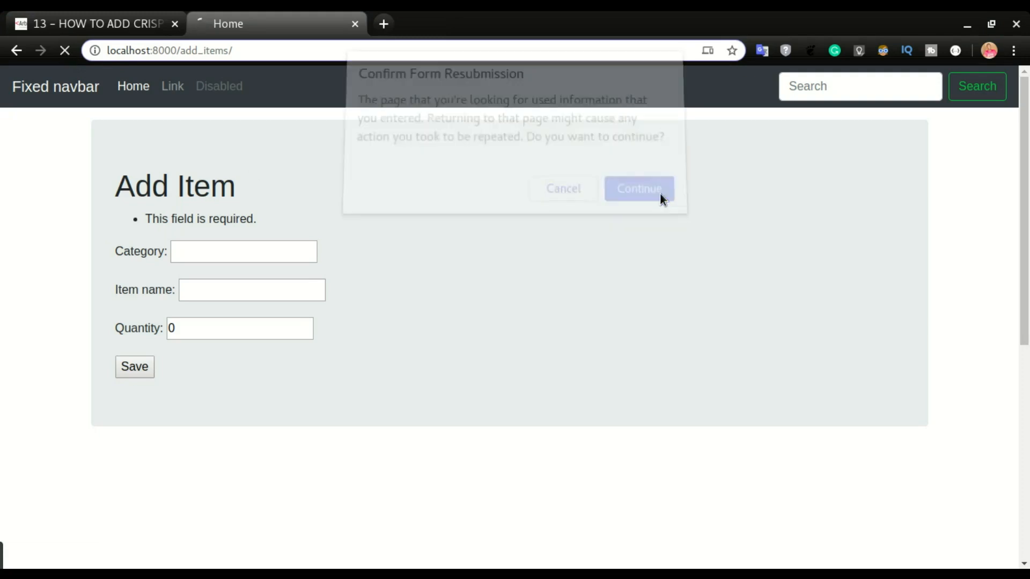
click(638, 189)
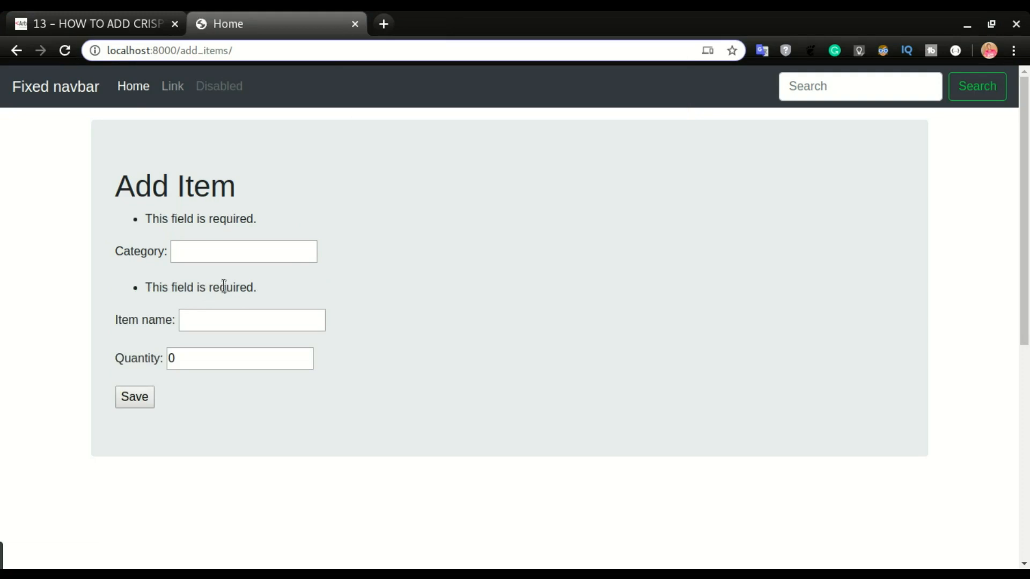
mouse_move(167, 333)
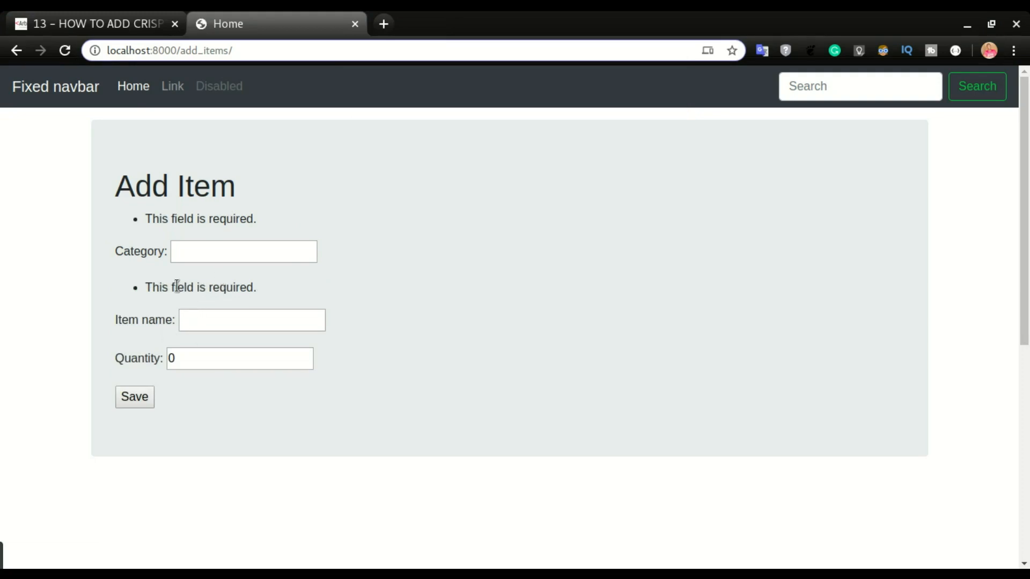
drag(174, 286, 257, 286)
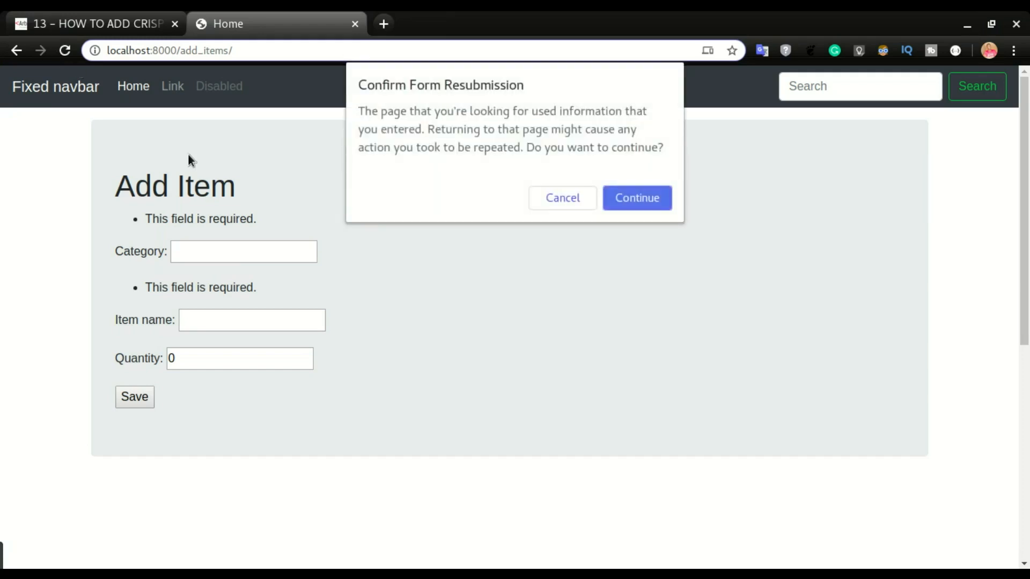
- Confirm resubmission so the crispy-styled page outlines Category* and Item name* in red
click(635, 198)
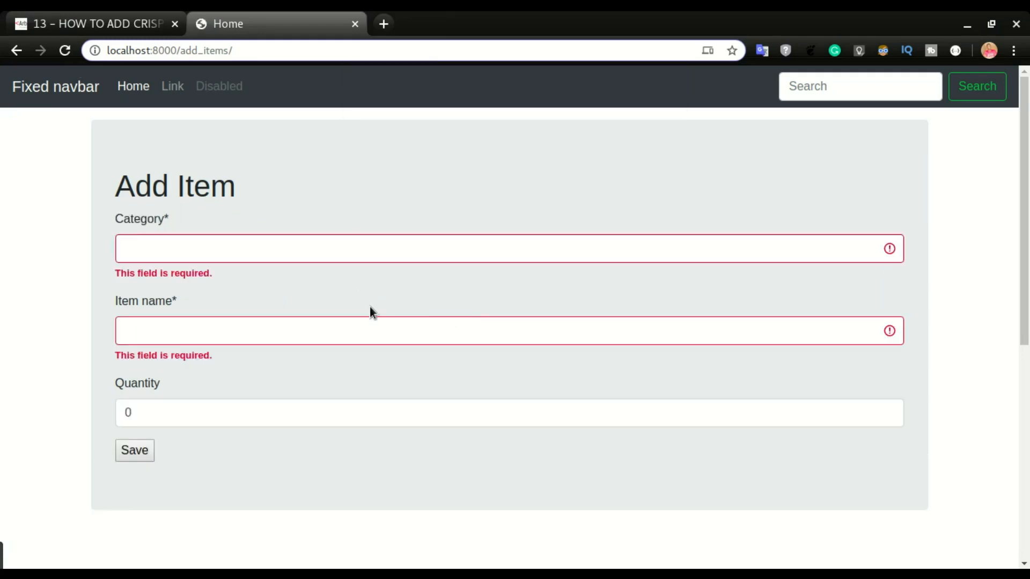
mouse_move(271, 294)
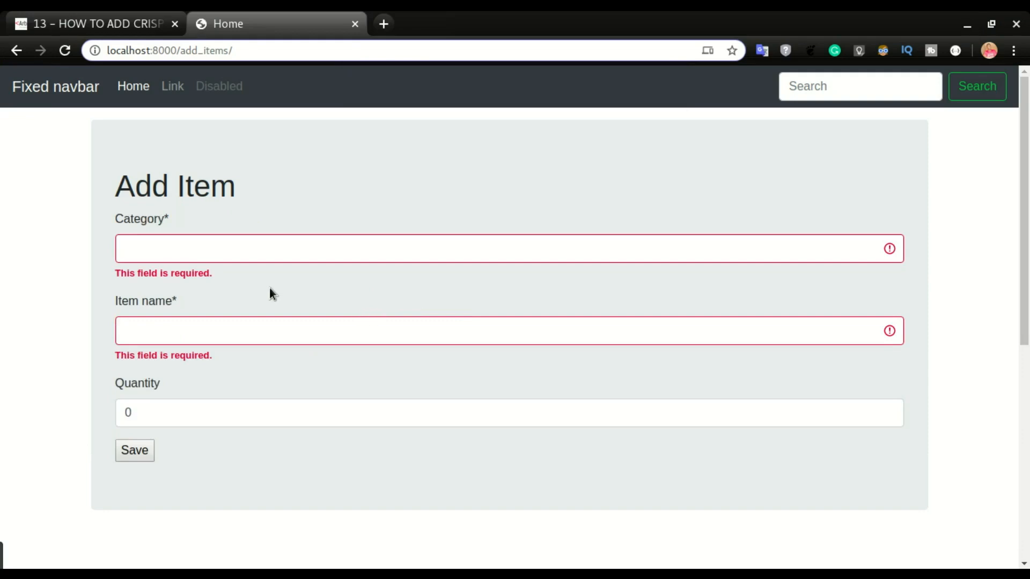
mouse_move(265, 289)
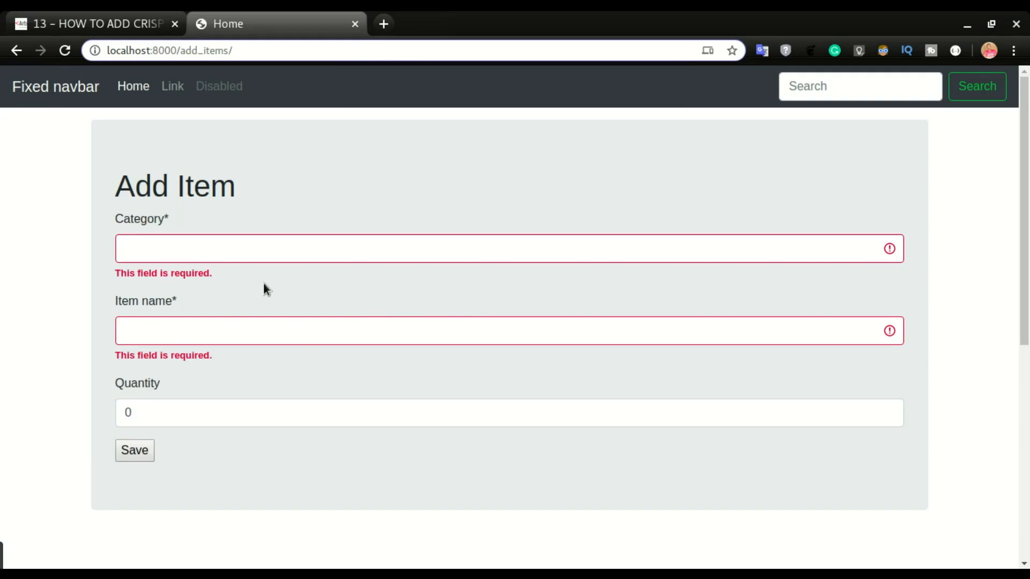